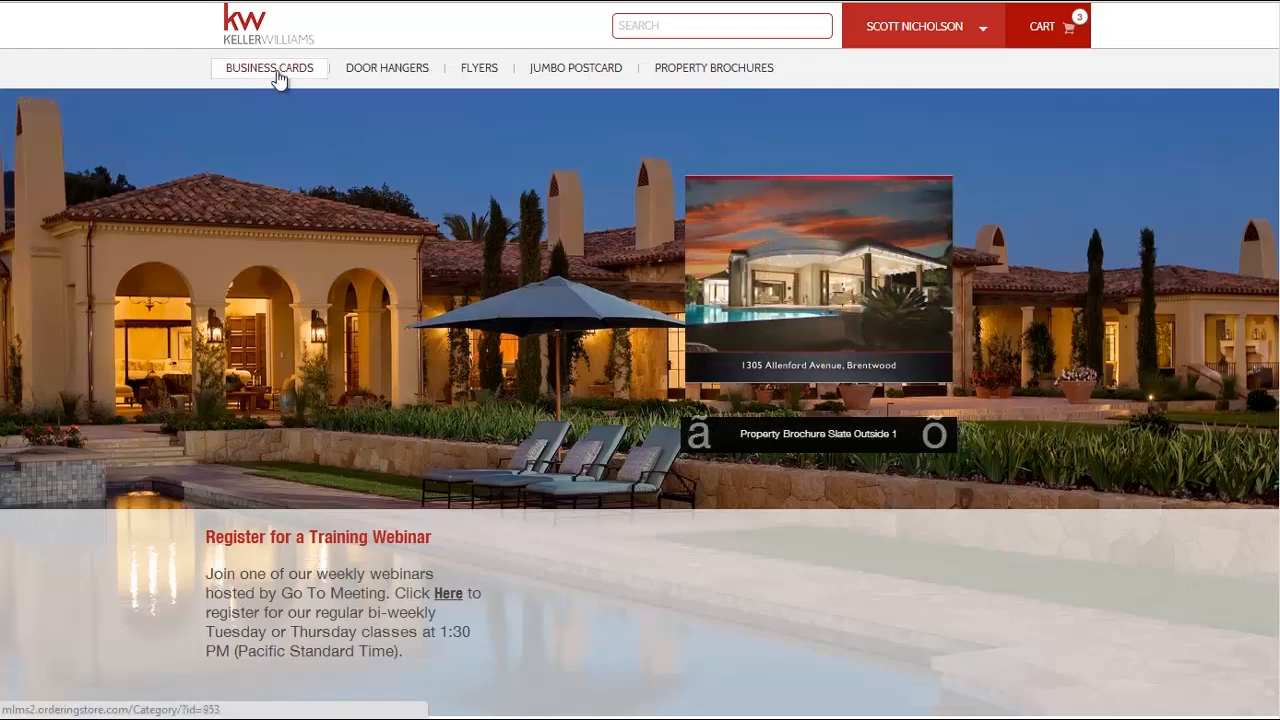
Step: Browse the Slate, Commercial, Design My Own and Upload card tabs, ending on Slate Series
click(269, 68)
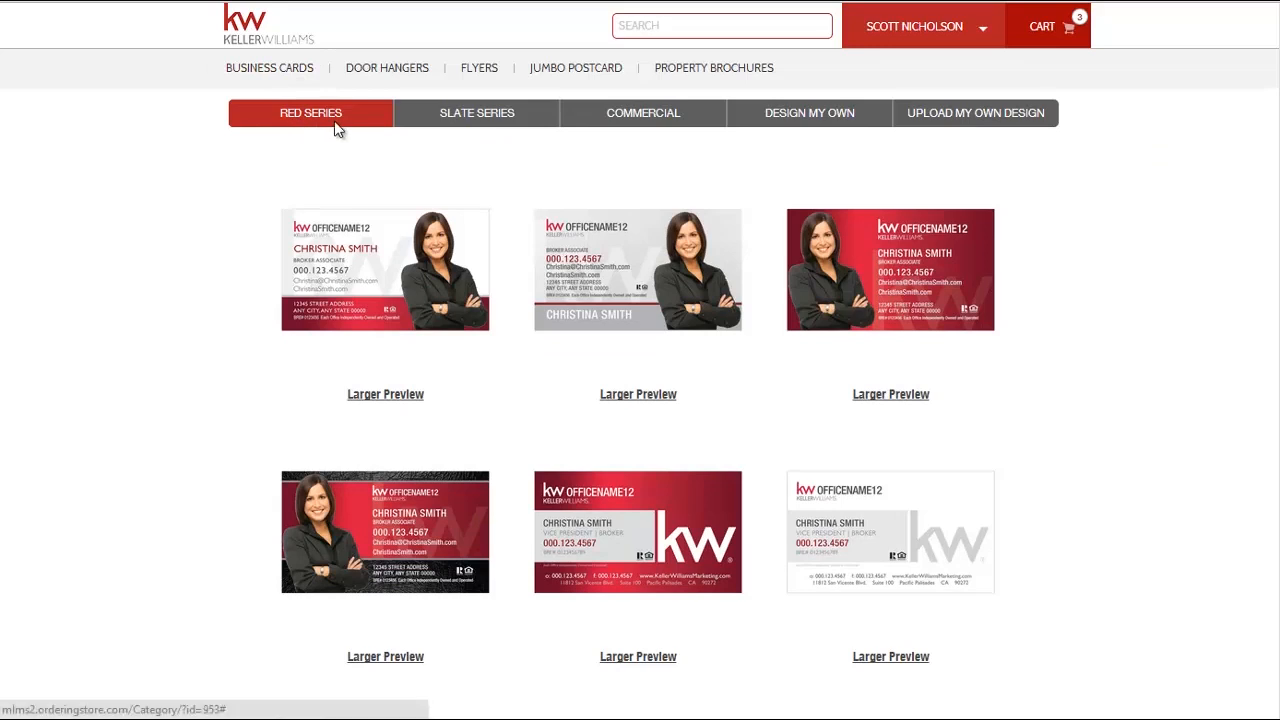
click(474, 112)
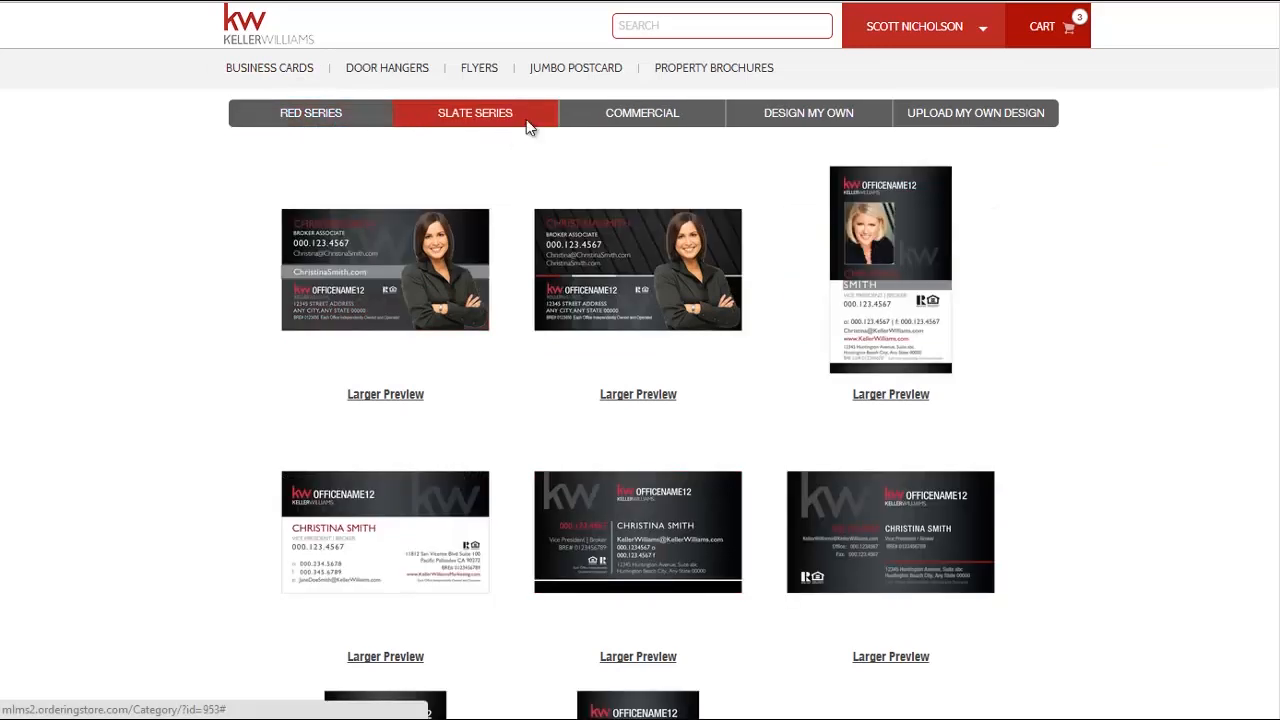
mouse_move(672, 118)
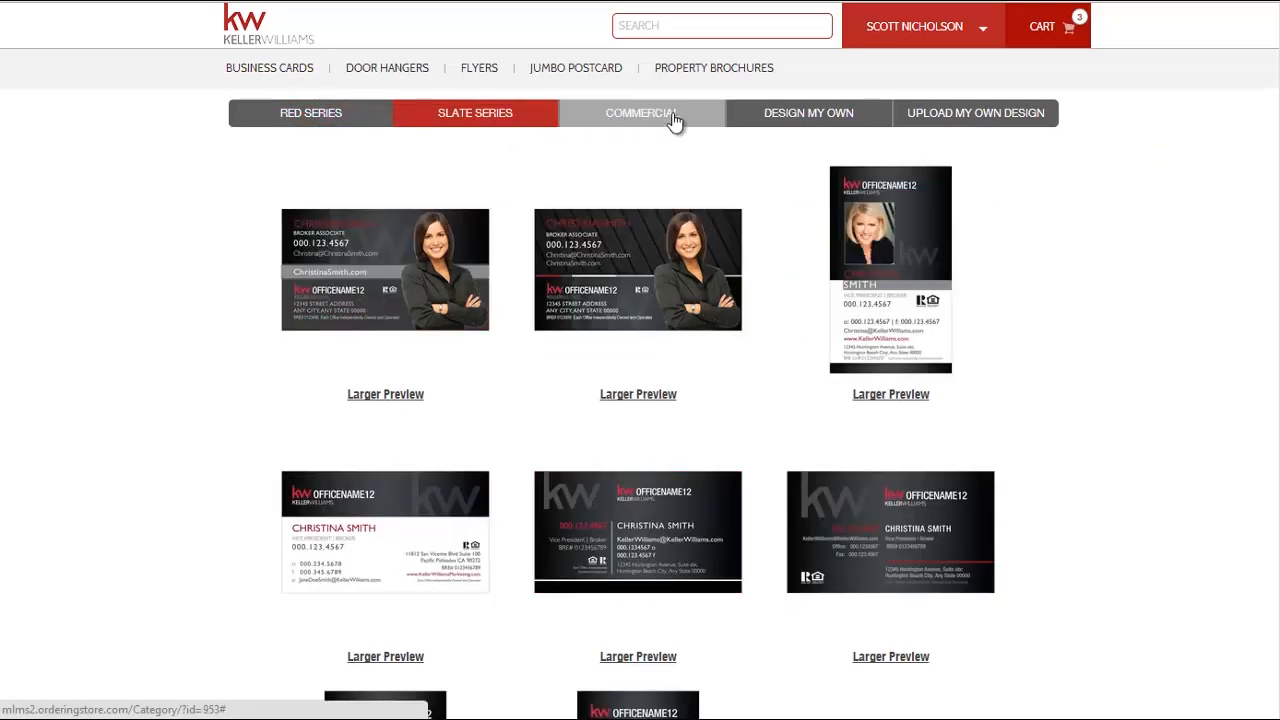
click(639, 112)
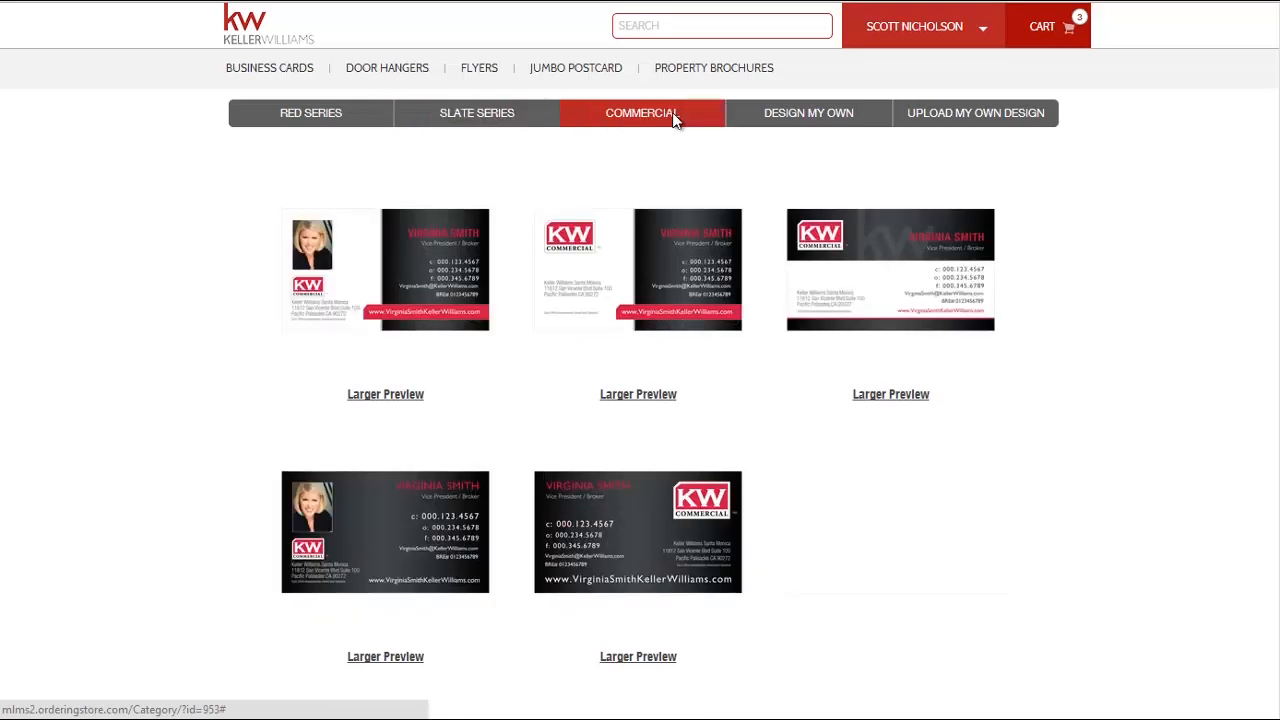
click(815, 112)
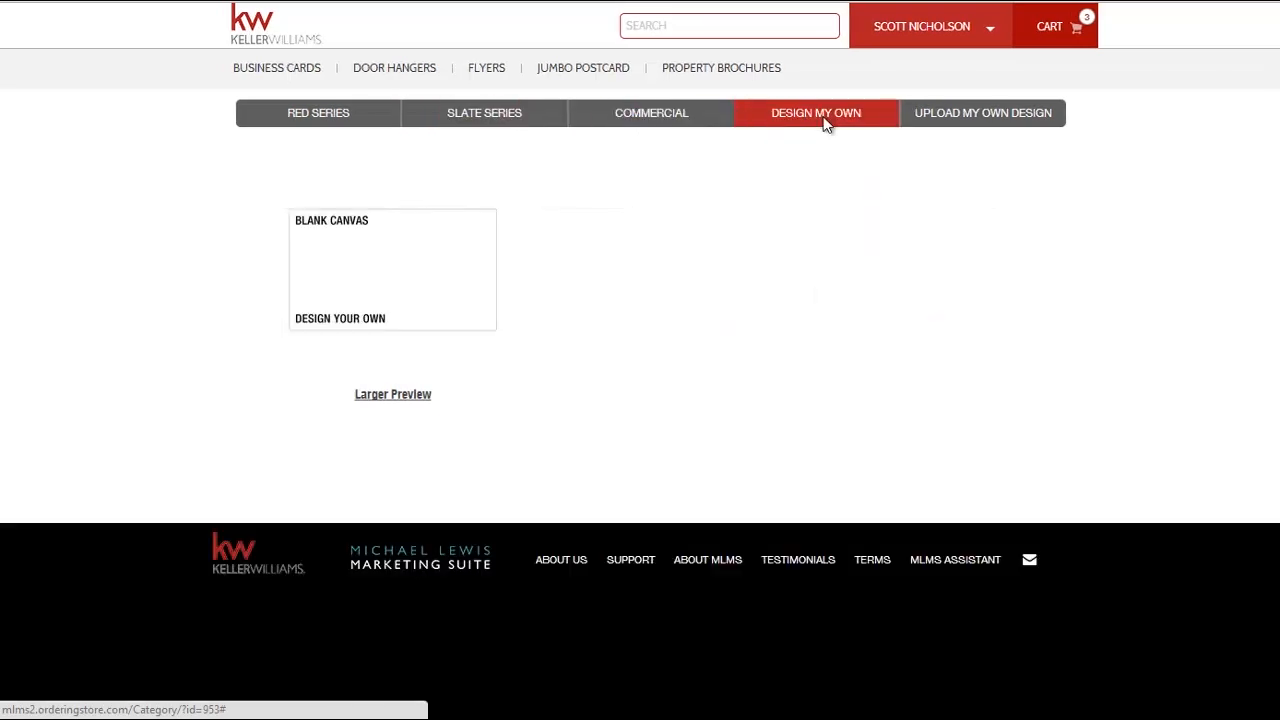
click(984, 112)
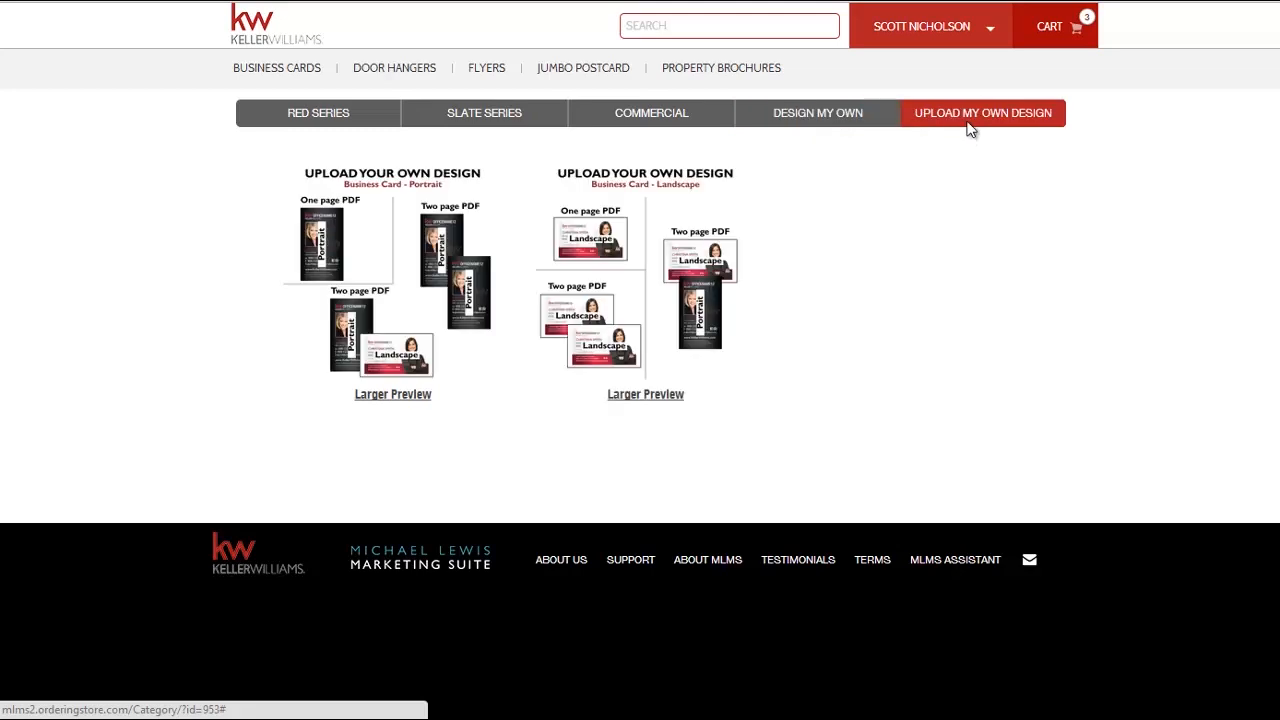
click(475, 112)
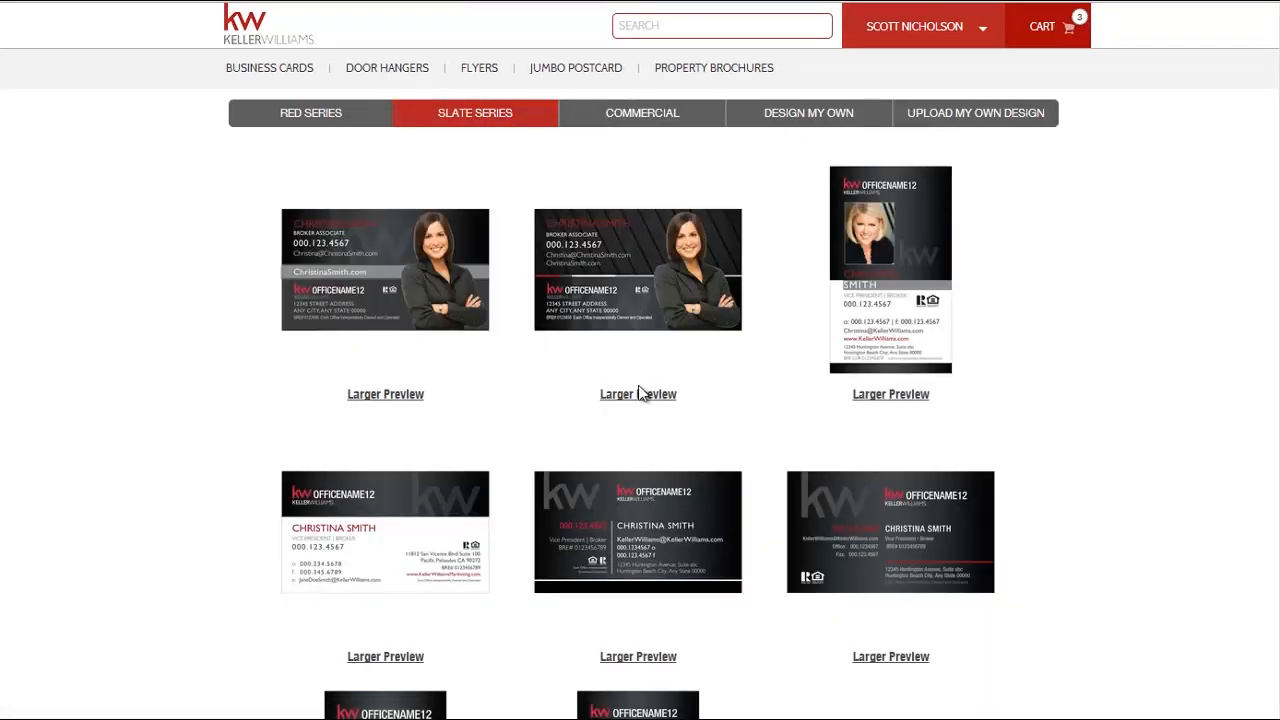
click(638, 394)
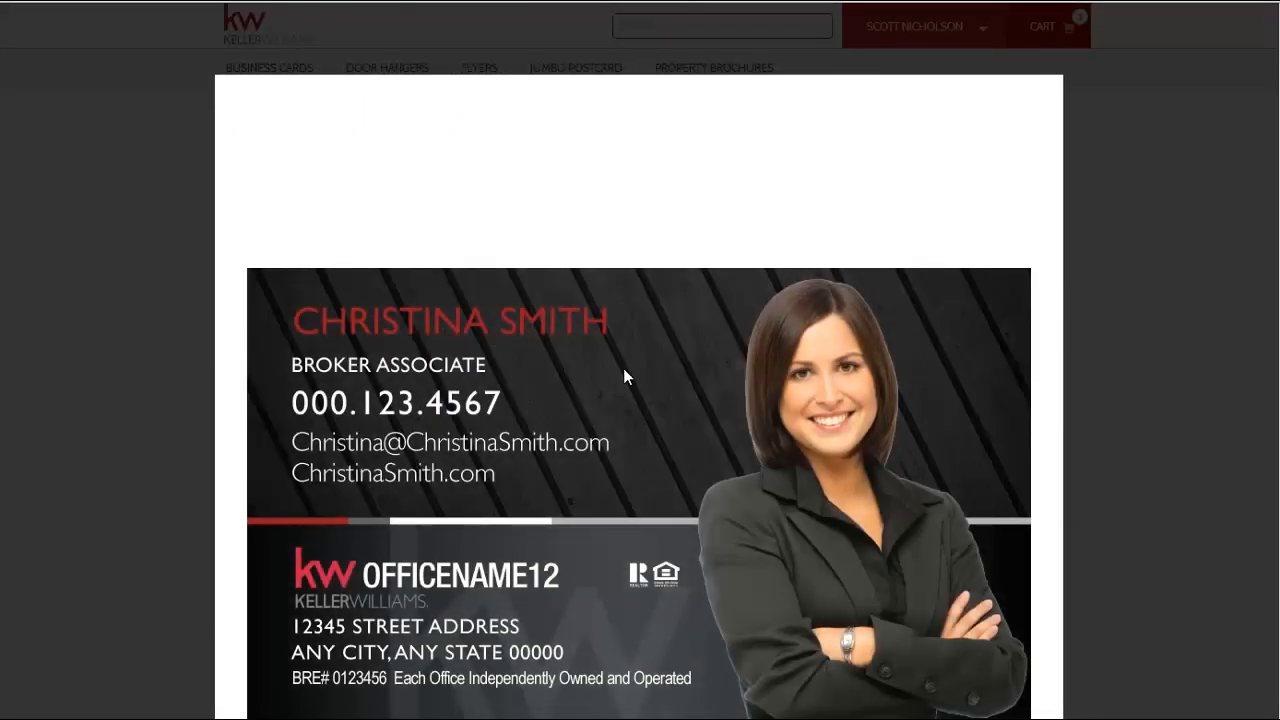
scroll(down, 3)
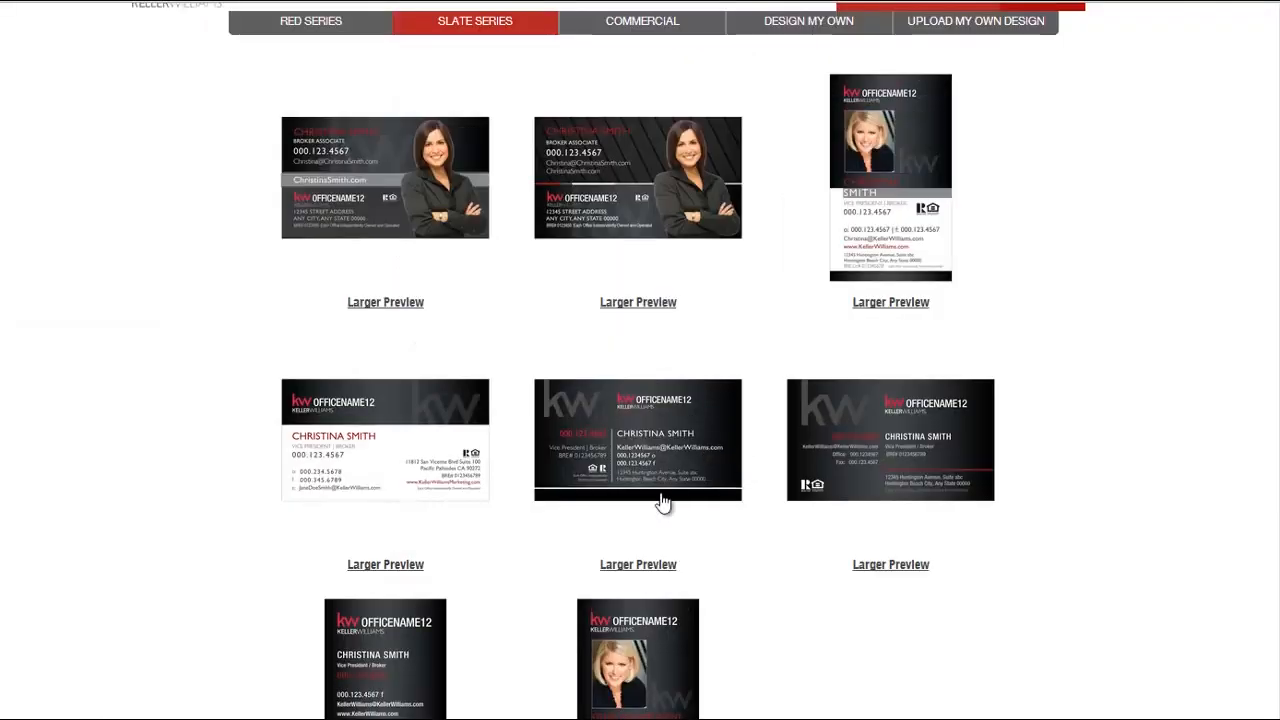
Step: Pick Slate Series Front 5 and preview the city-photo Slate Series Back 1 template
click(638, 440)
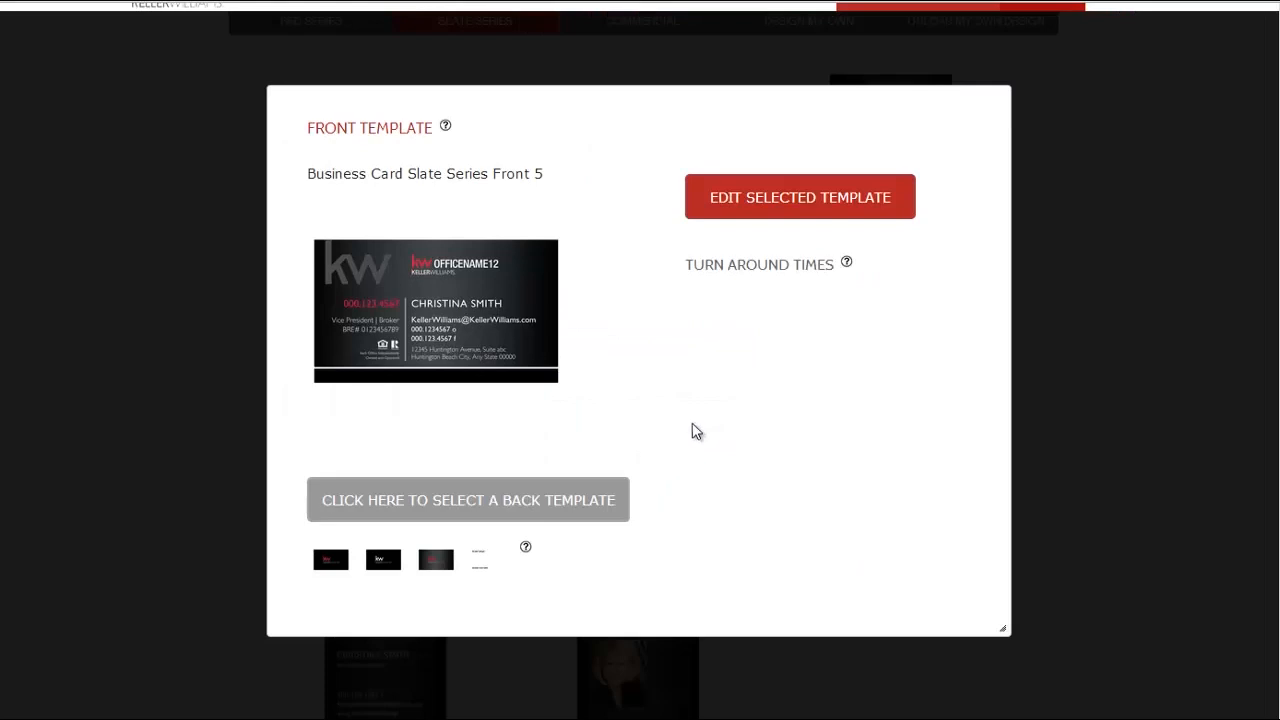
click(467, 499)
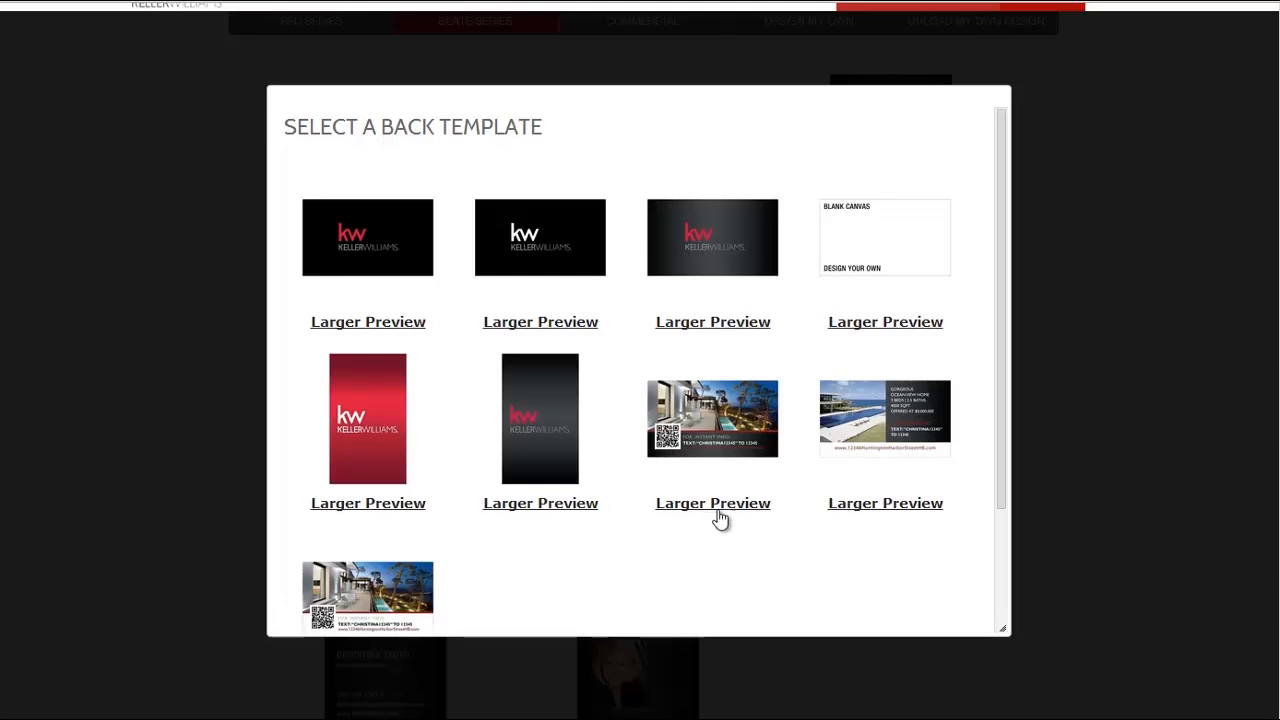
click(712, 503)
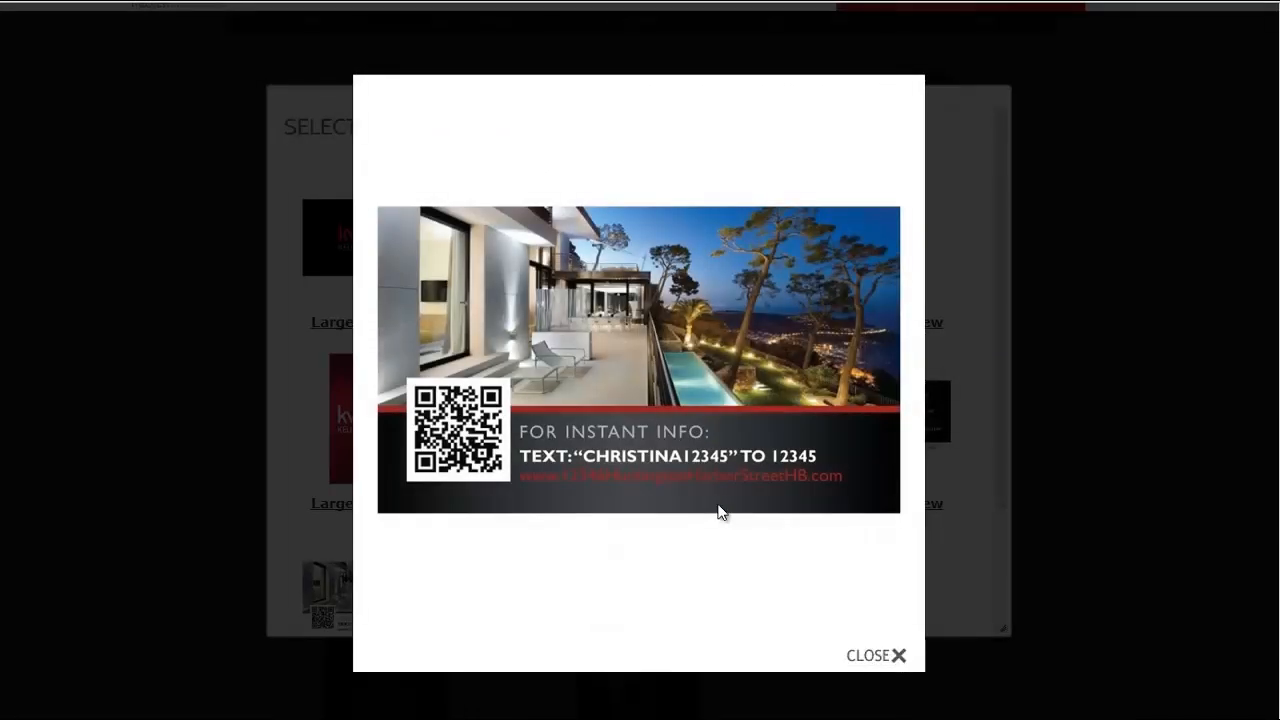
click(875, 655)
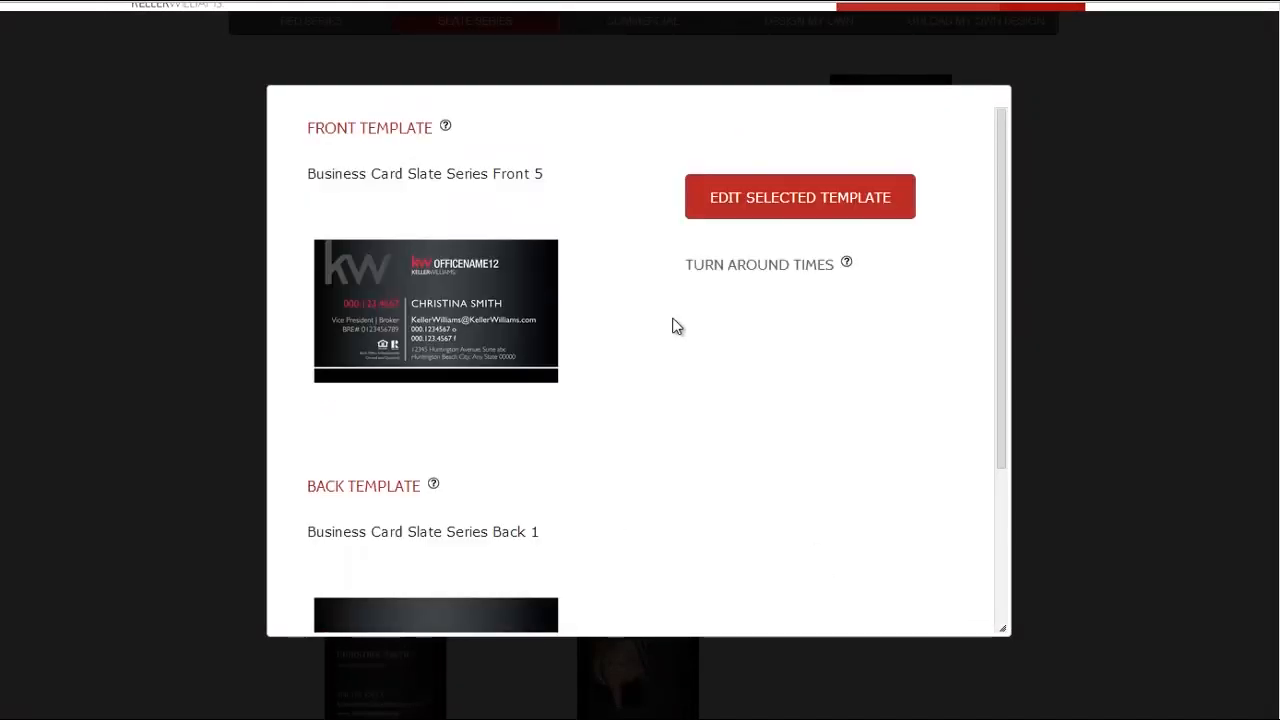
Step: Open the agent profile for the selected templates, review the form and save the information
click(800, 196)
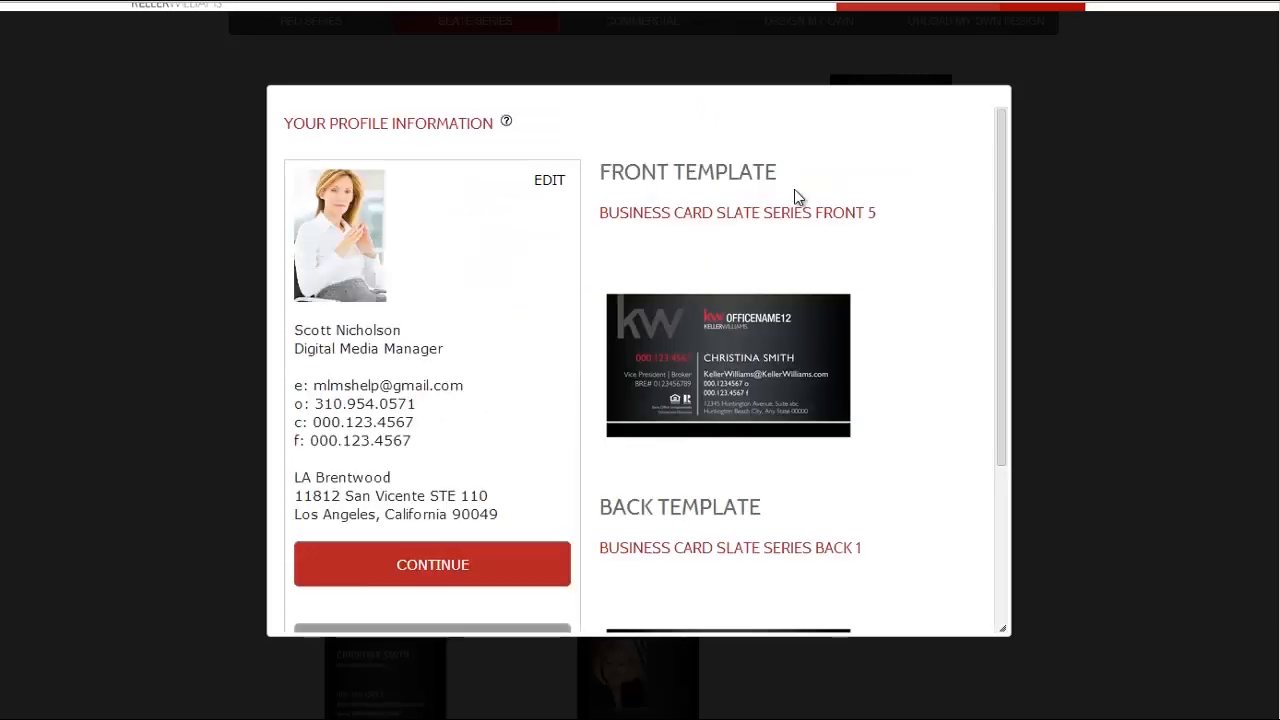
click(549, 180)
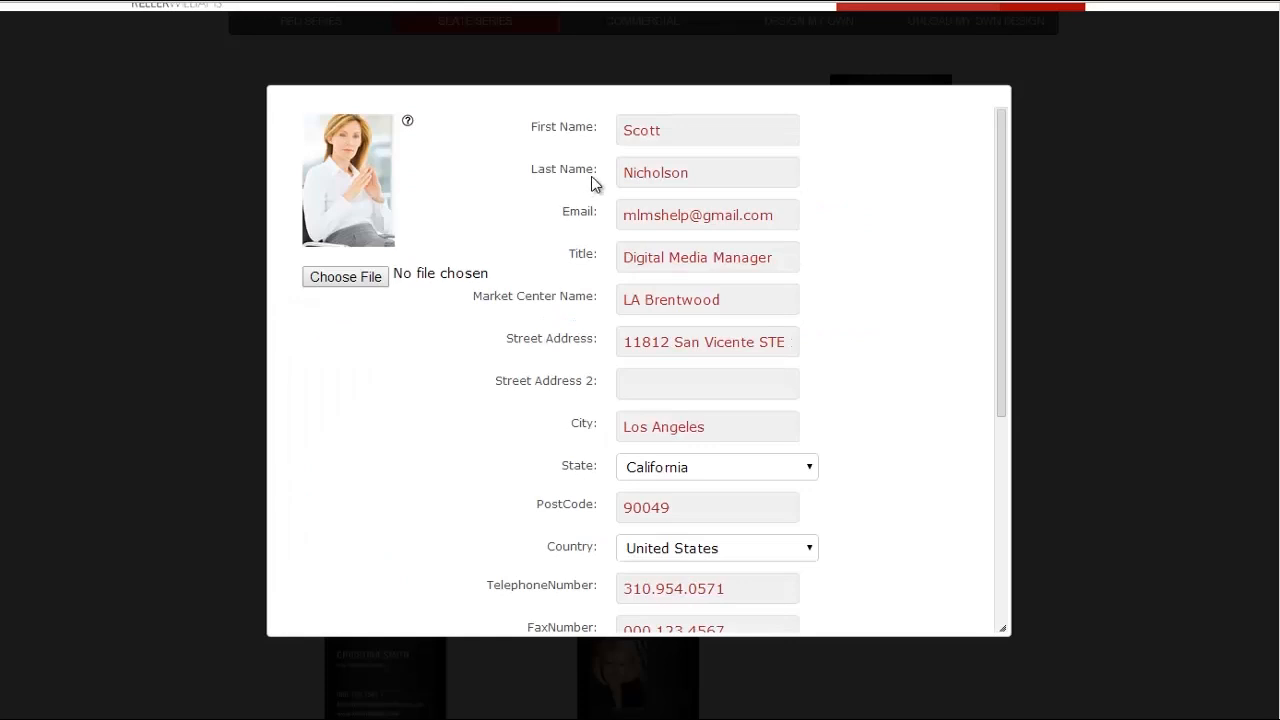
mouse_move(840, 214)
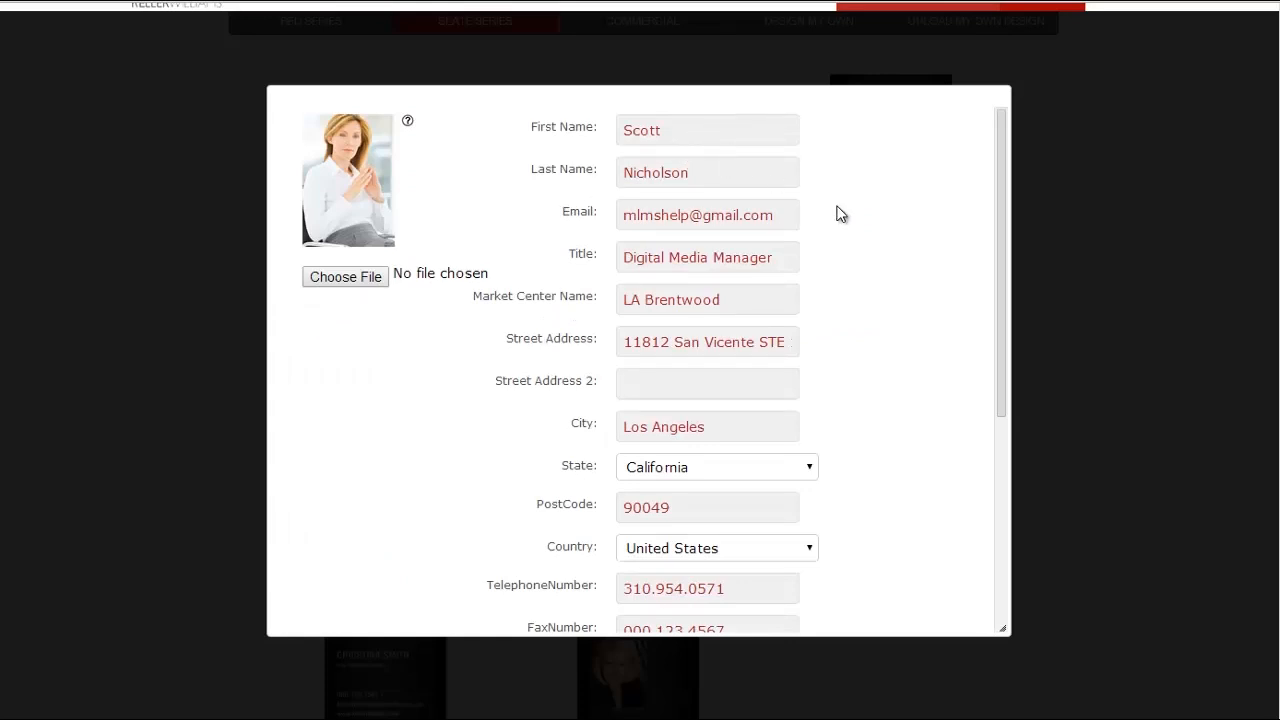
scroll(down, 3)
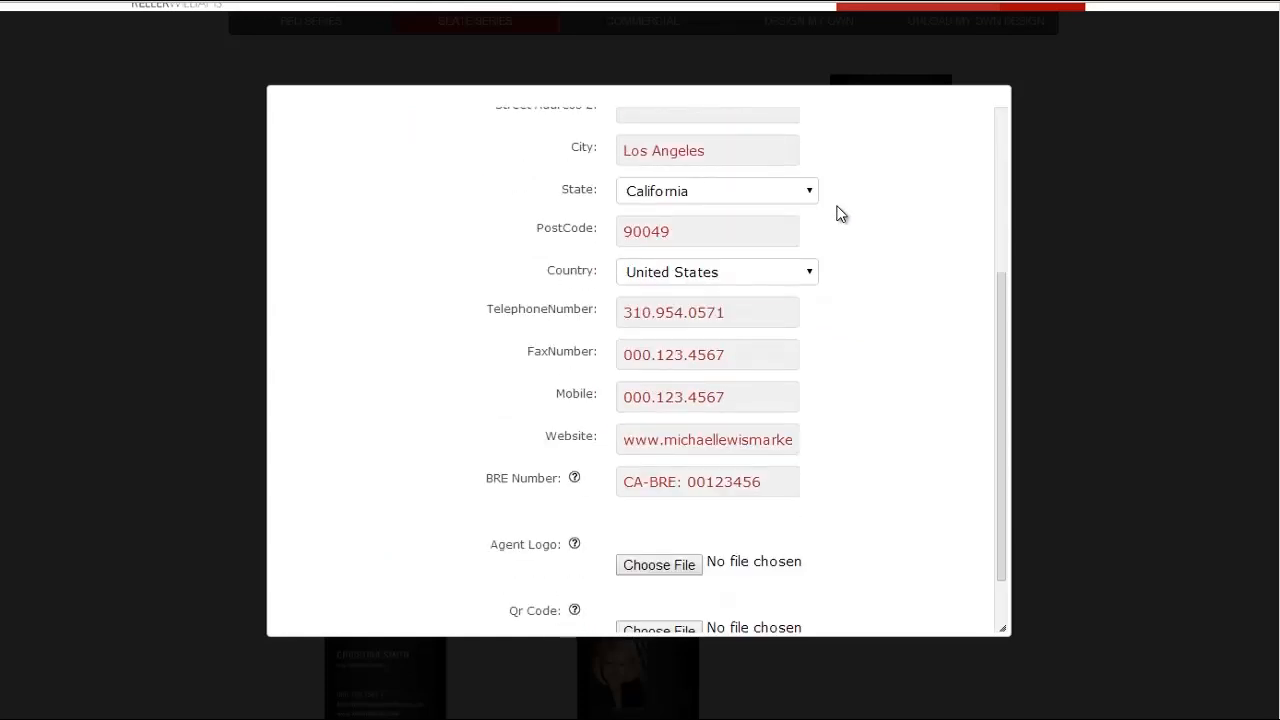
scroll(down, 3)
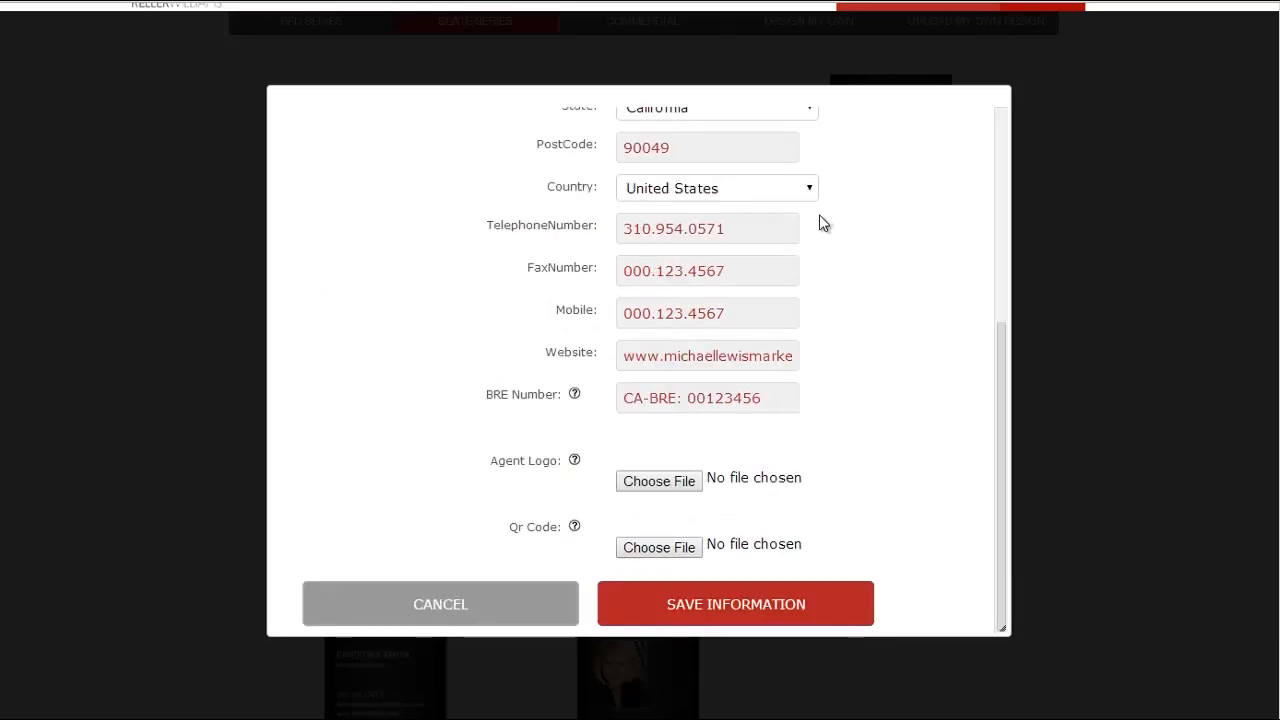
mouse_move(805, 271)
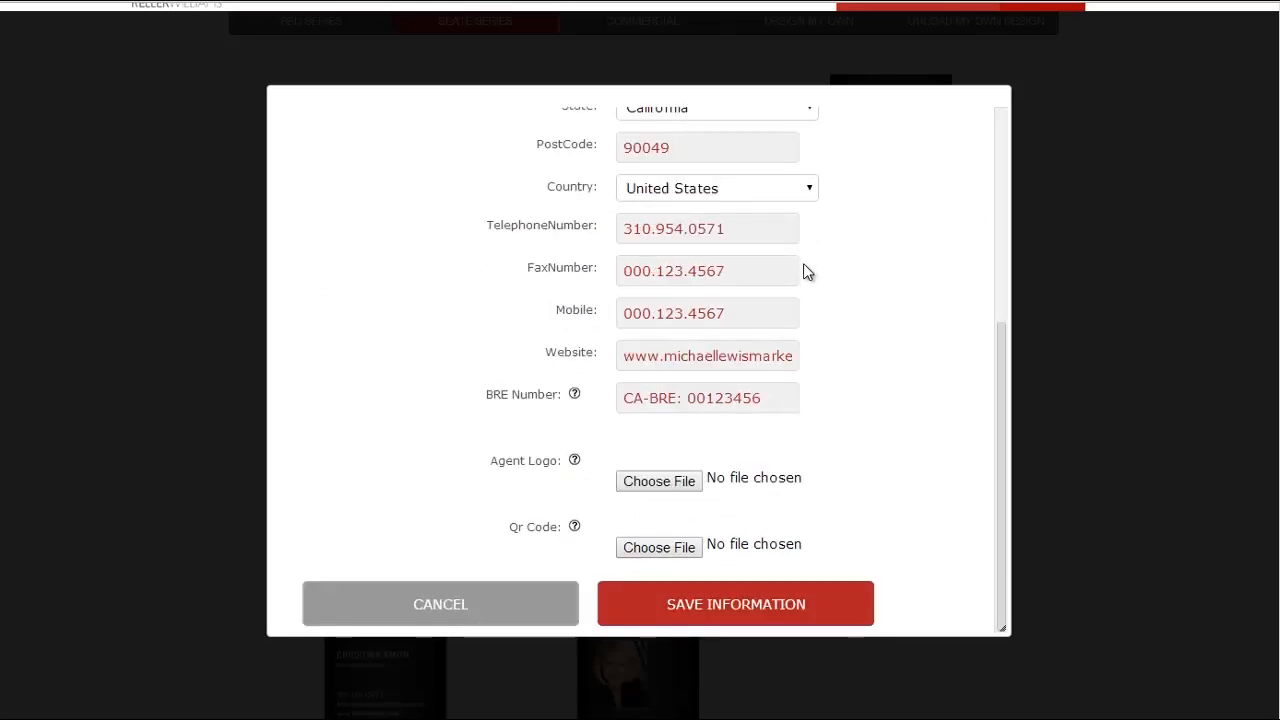
mouse_move(711, 467)
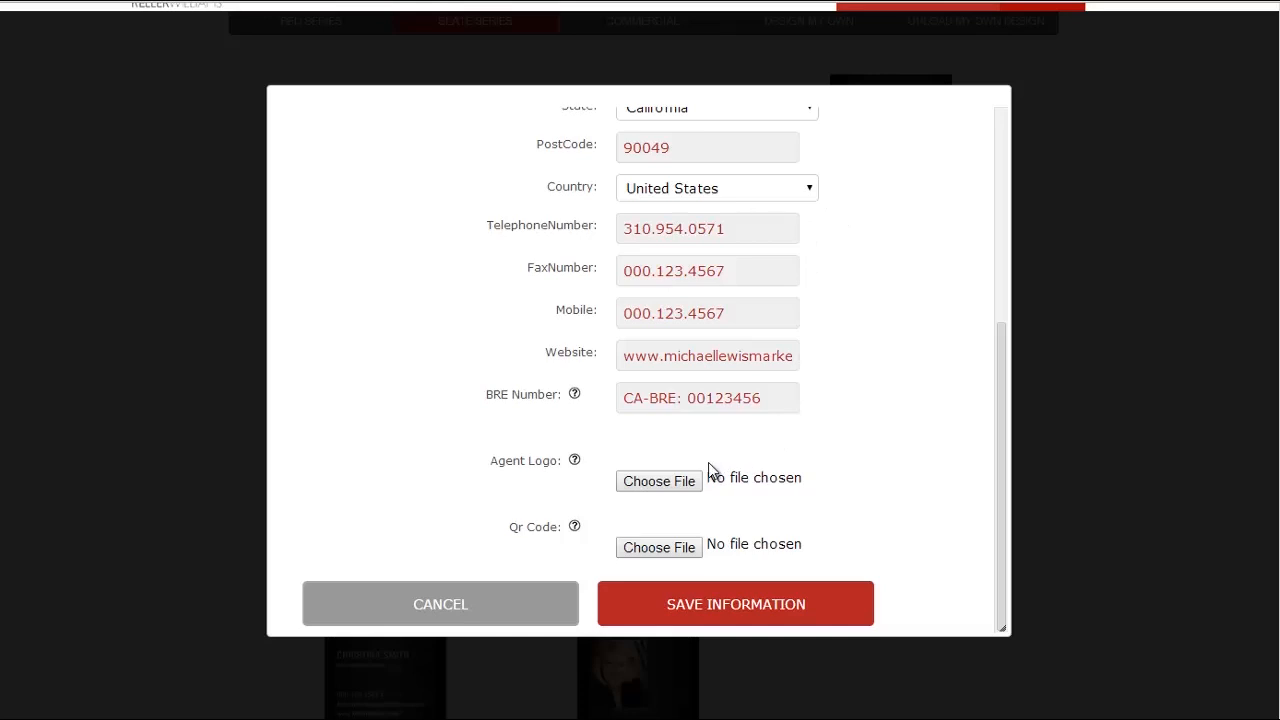
click(735, 603)
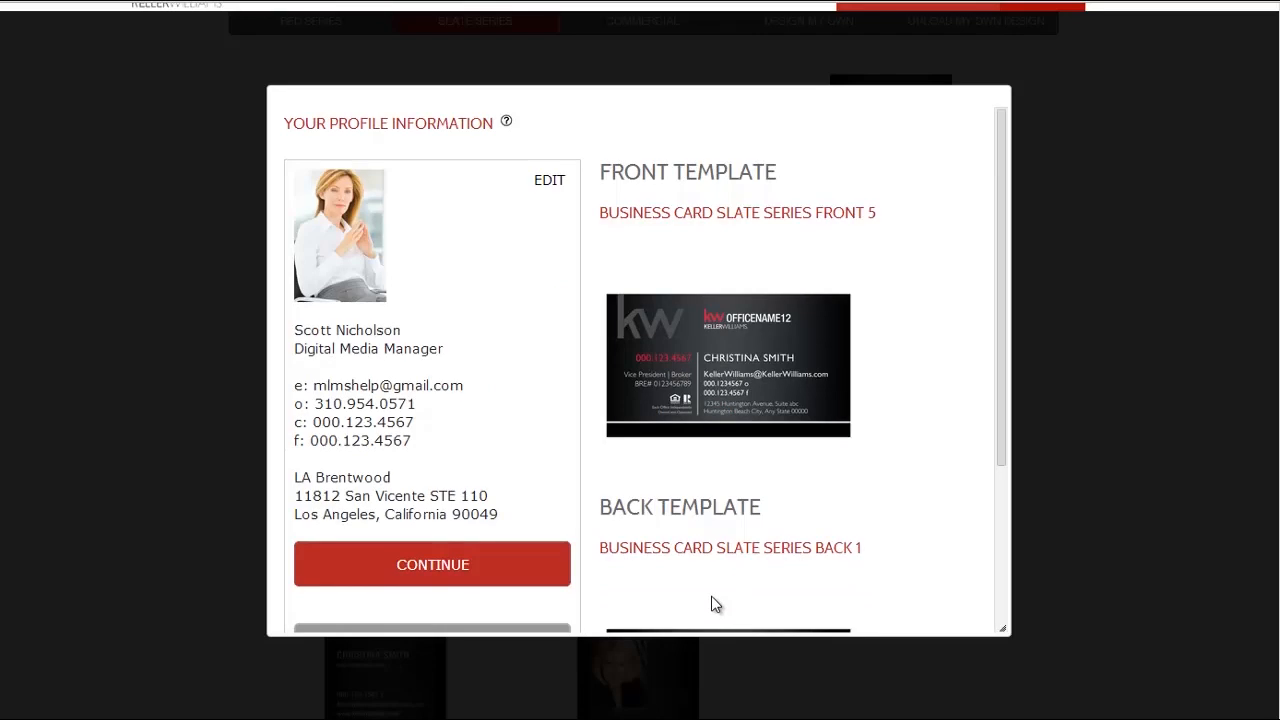
scroll(down, 3)
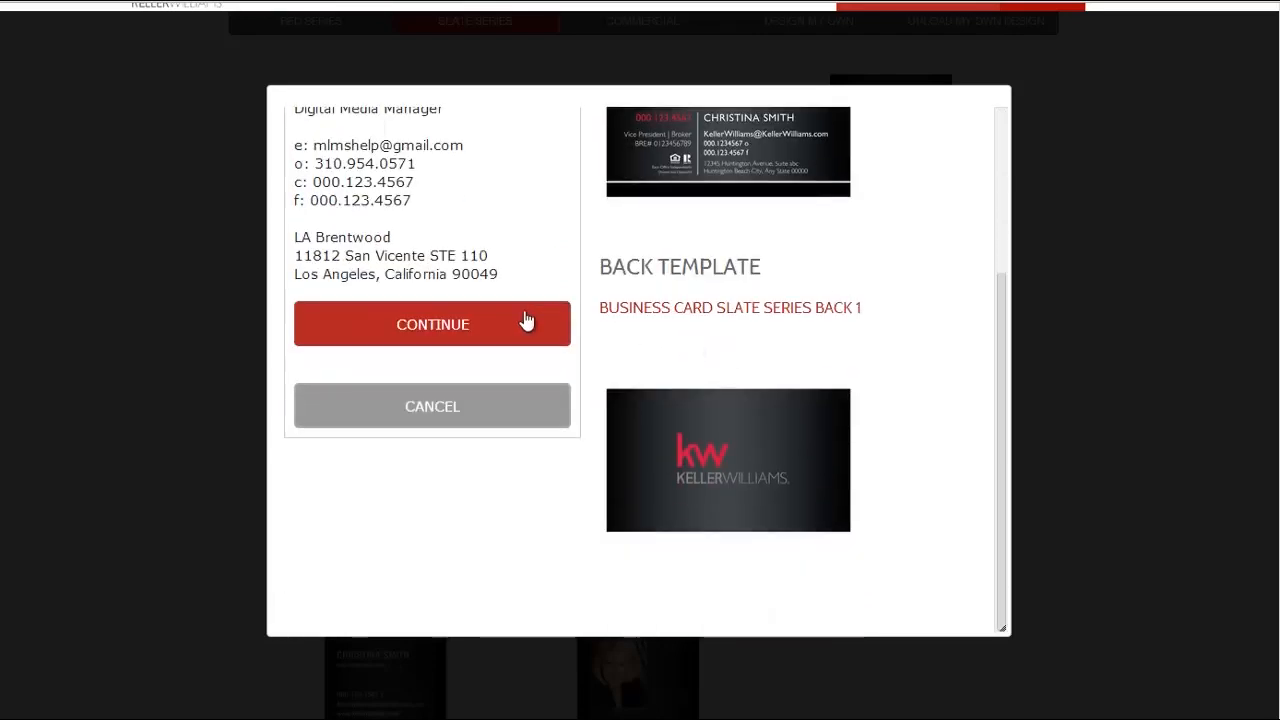
Step: Proceed to the card editor and zoom the front preview to 200%
click(432, 324)
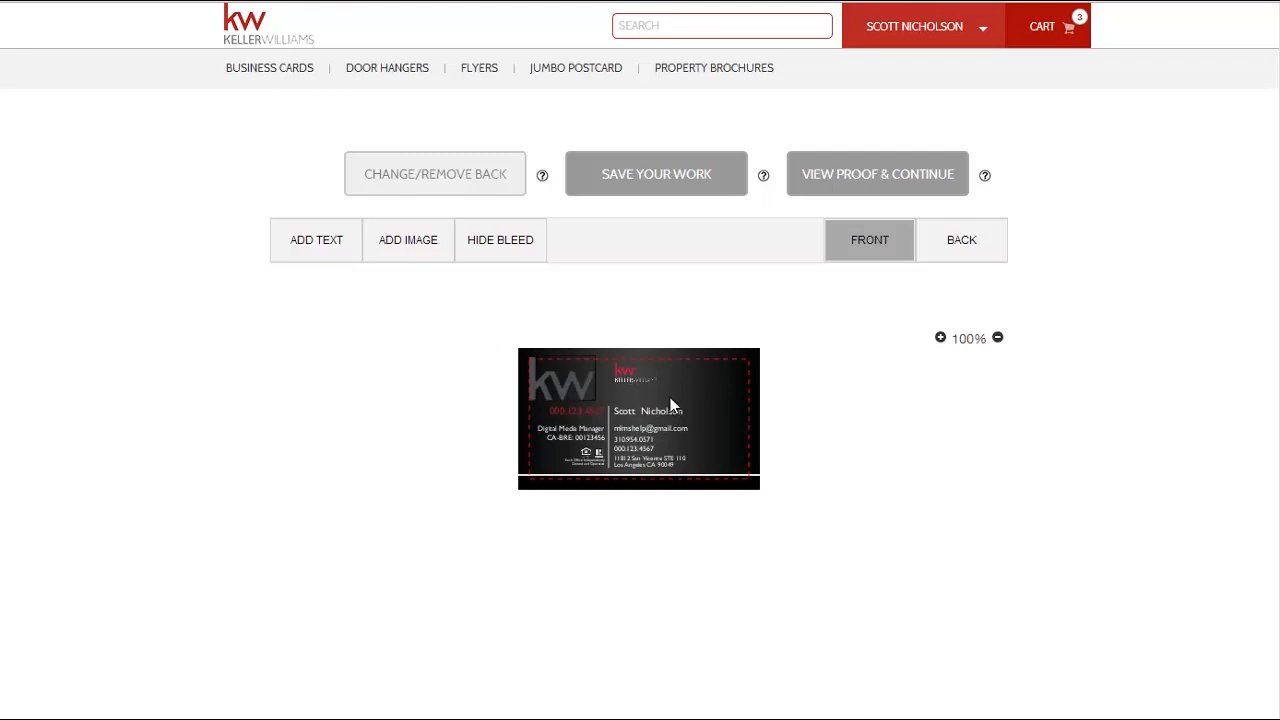
click(941, 338)
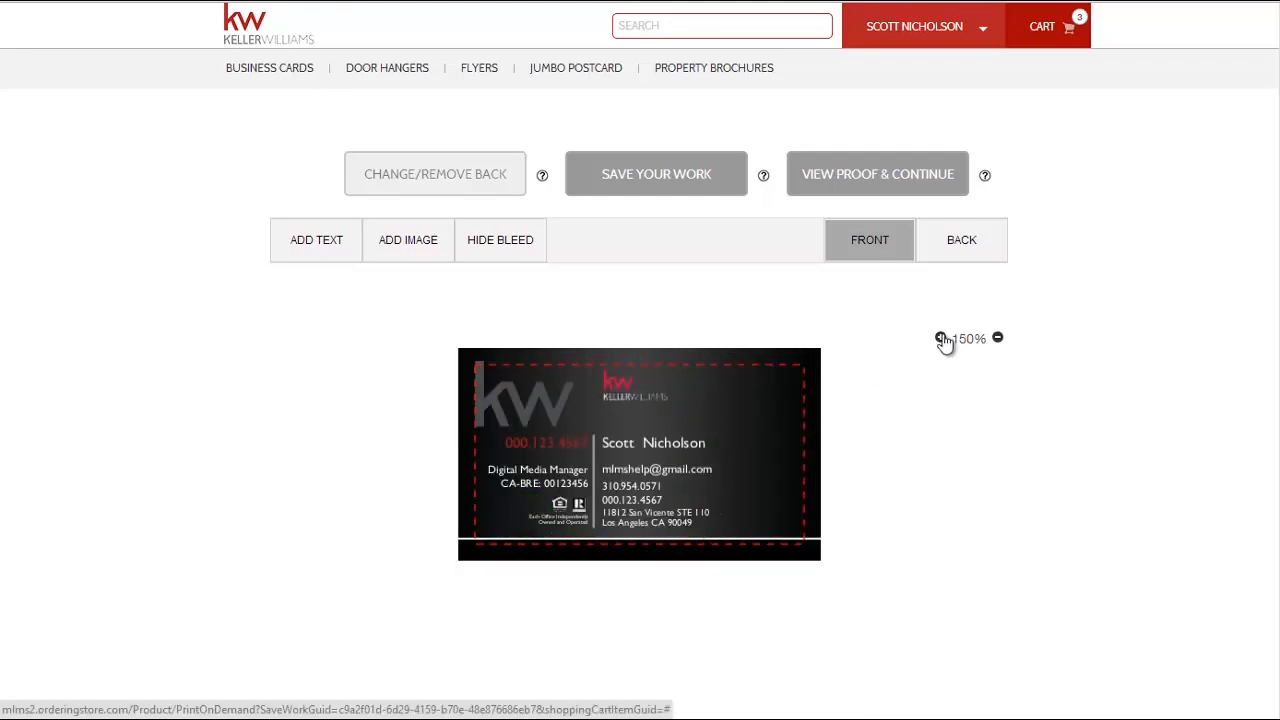
click(941, 337)
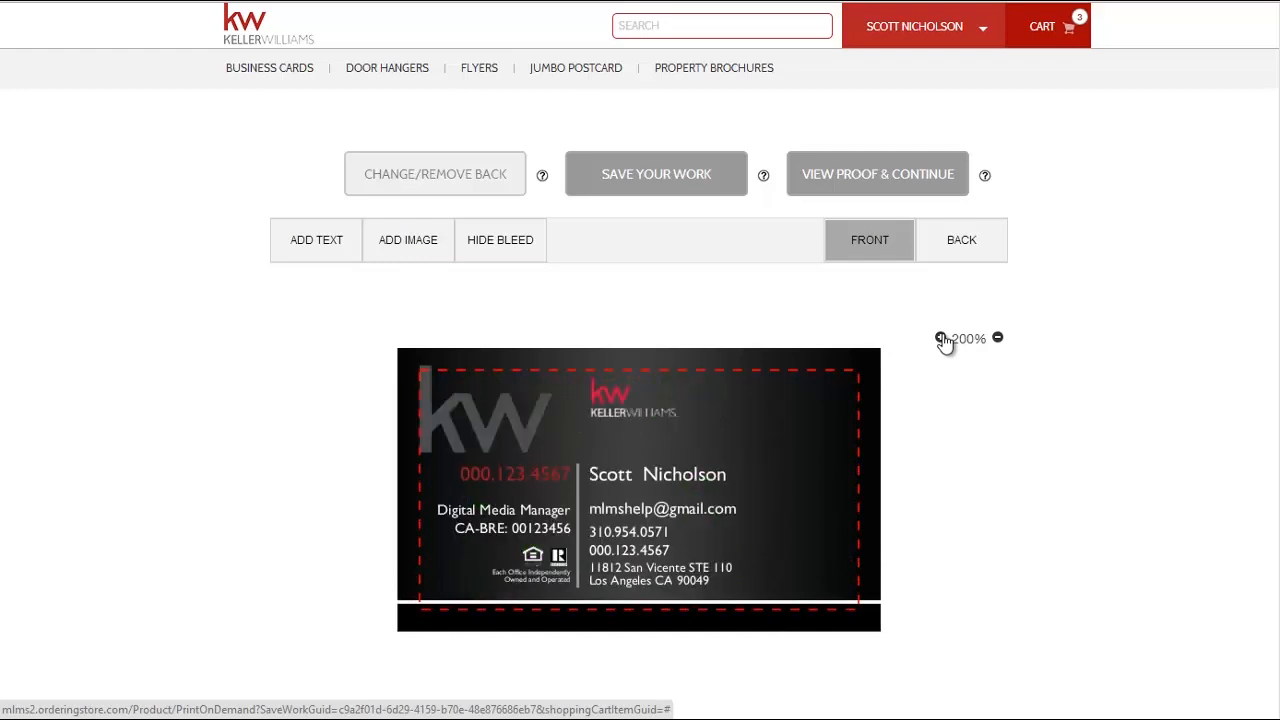
mouse_move(771, 426)
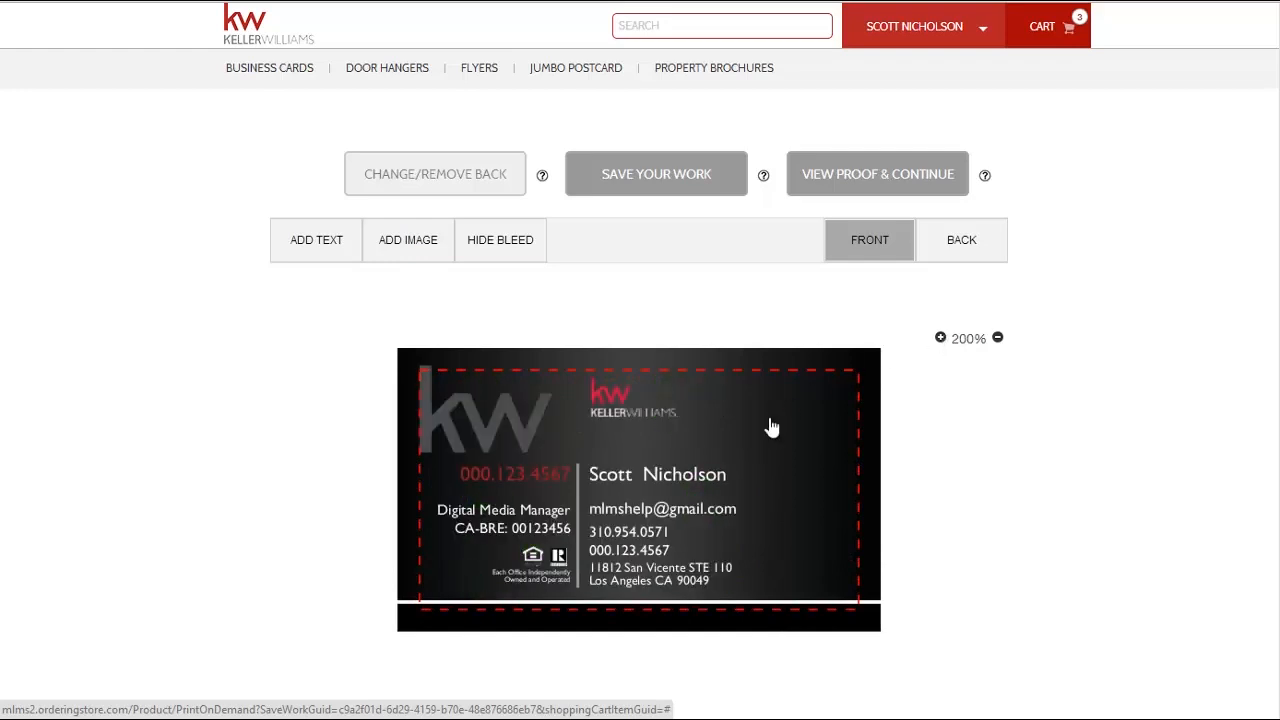
click(659, 474)
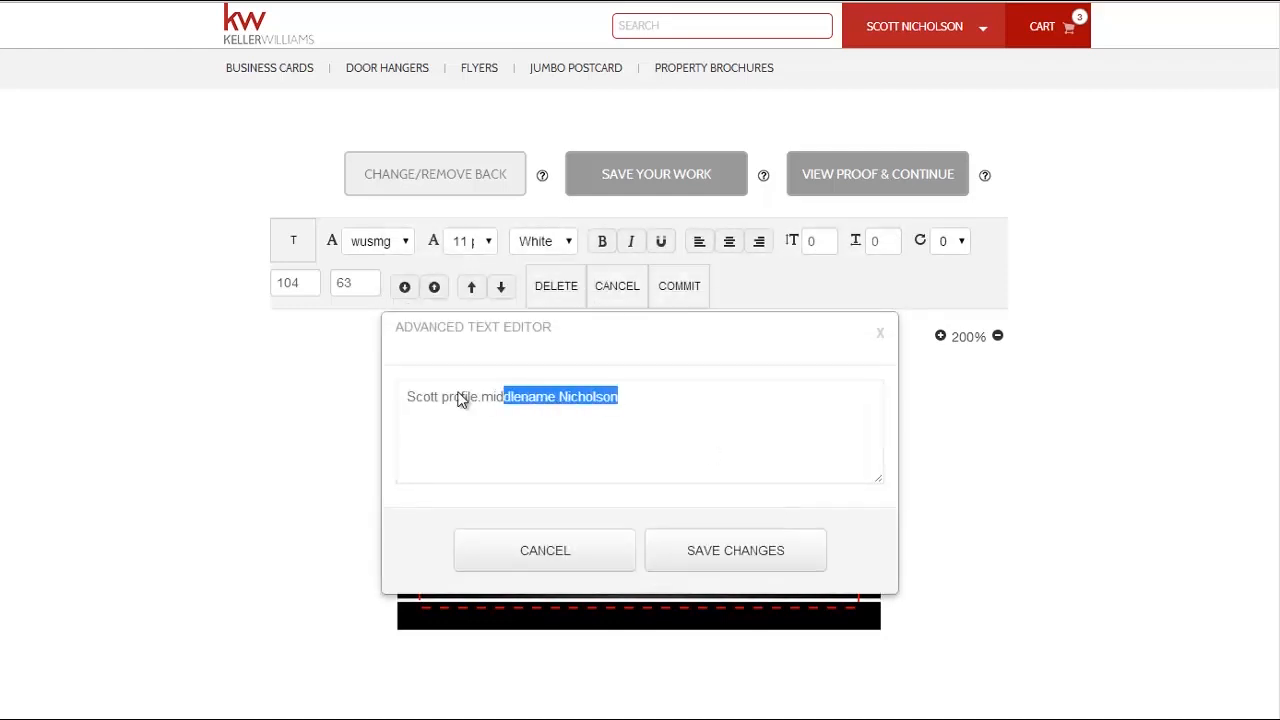
key(ctrl+a)
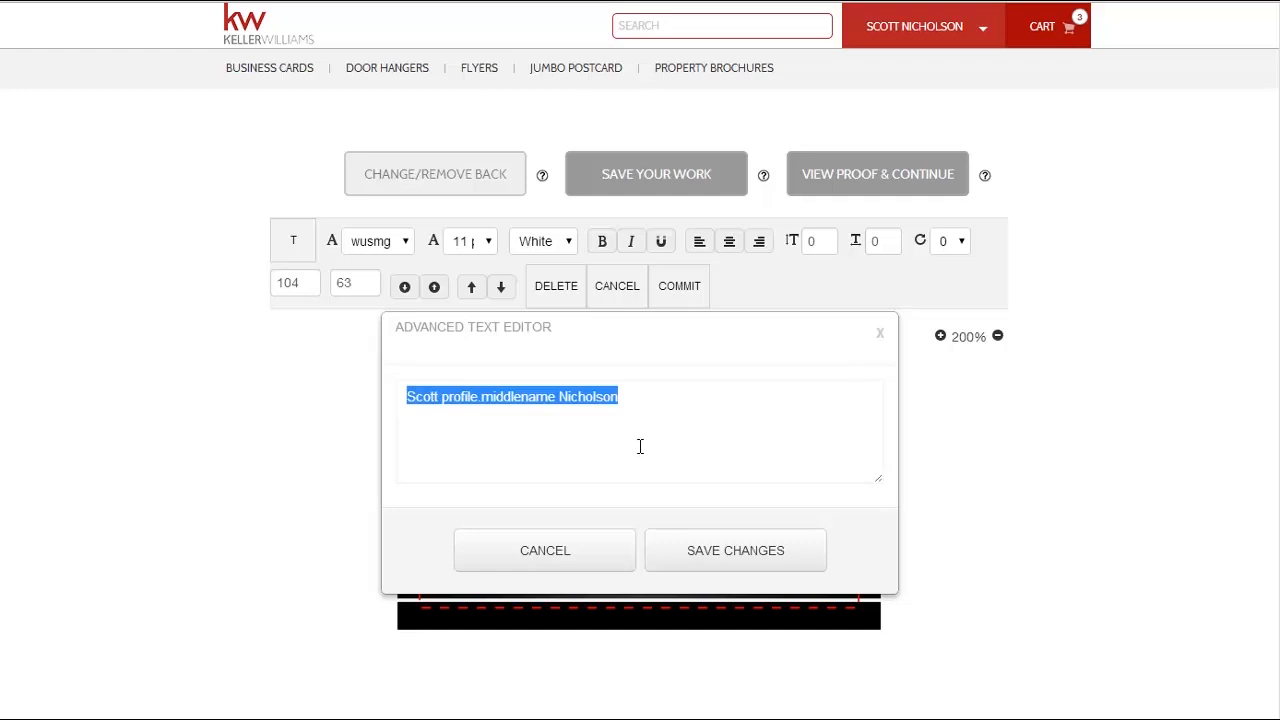
text(Stephen)
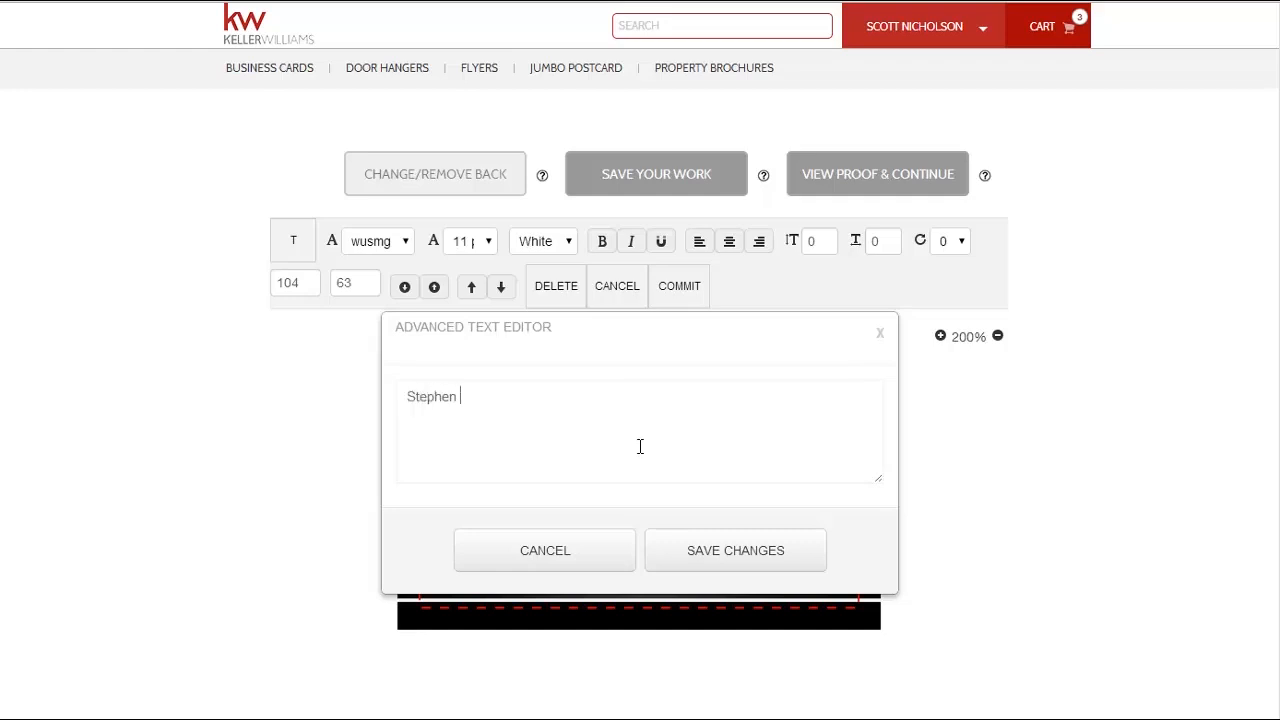
text("Scott)
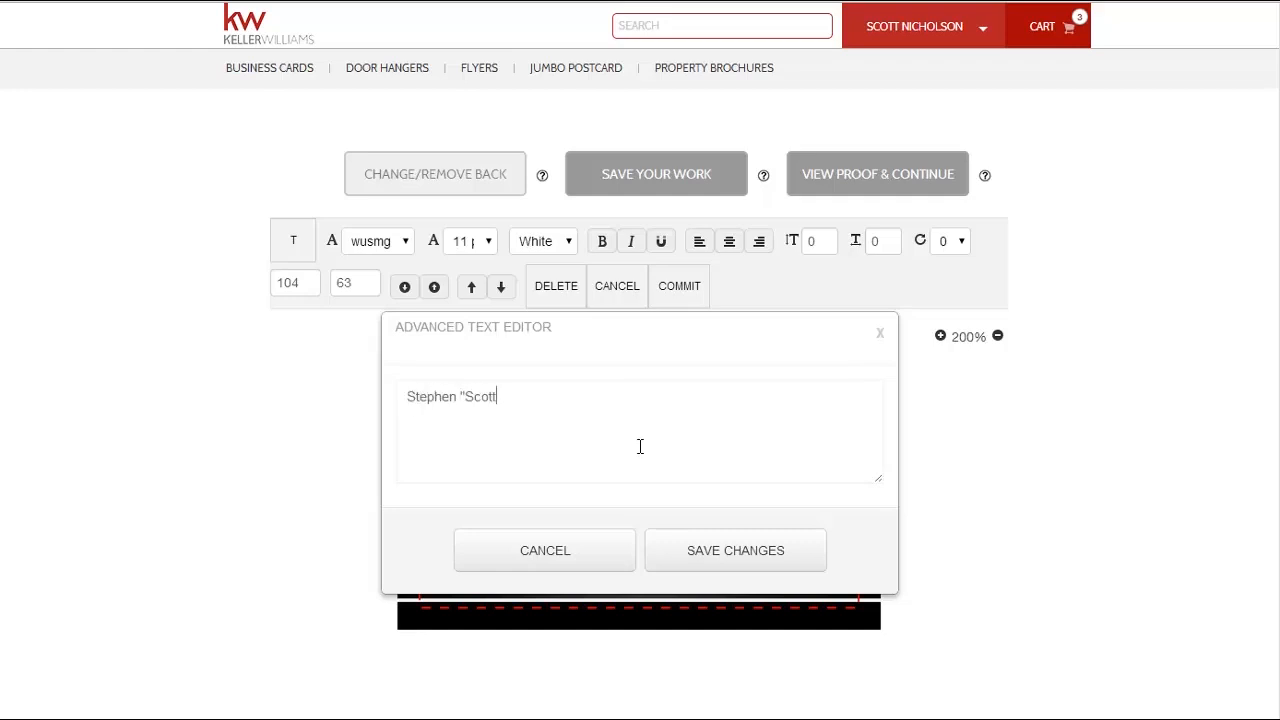
text(" Nicholson)
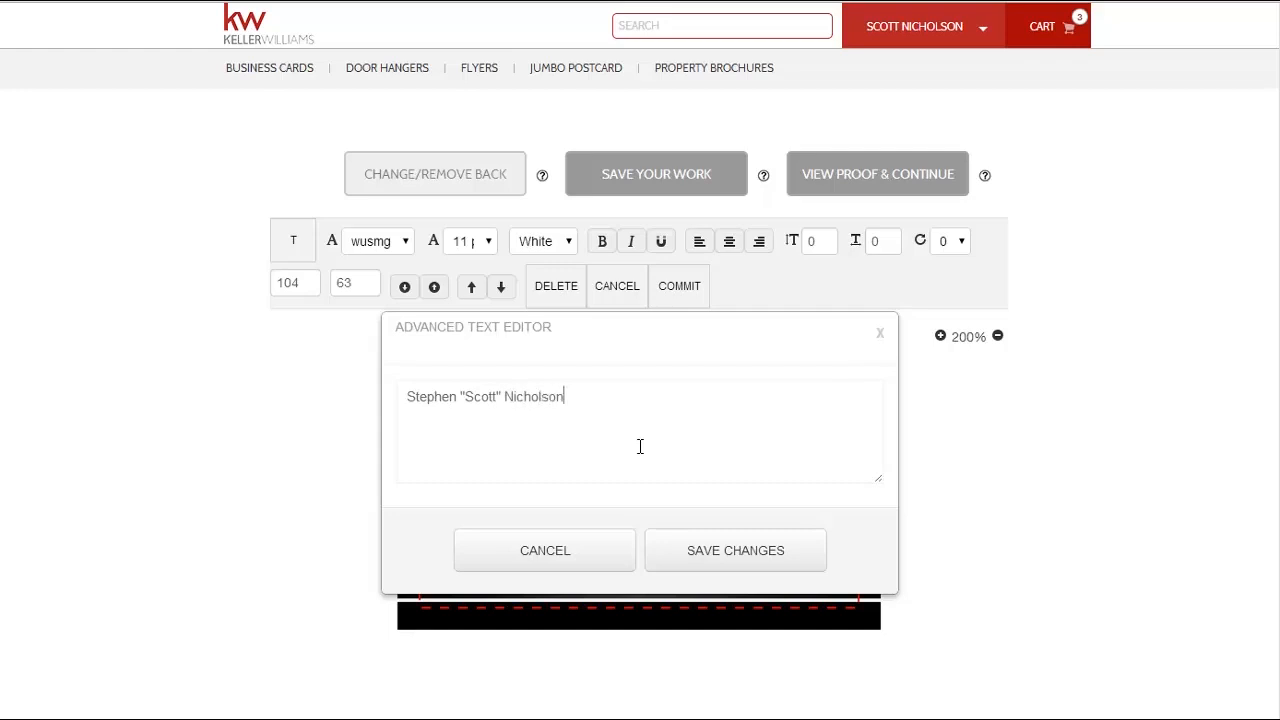
click(735, 550)
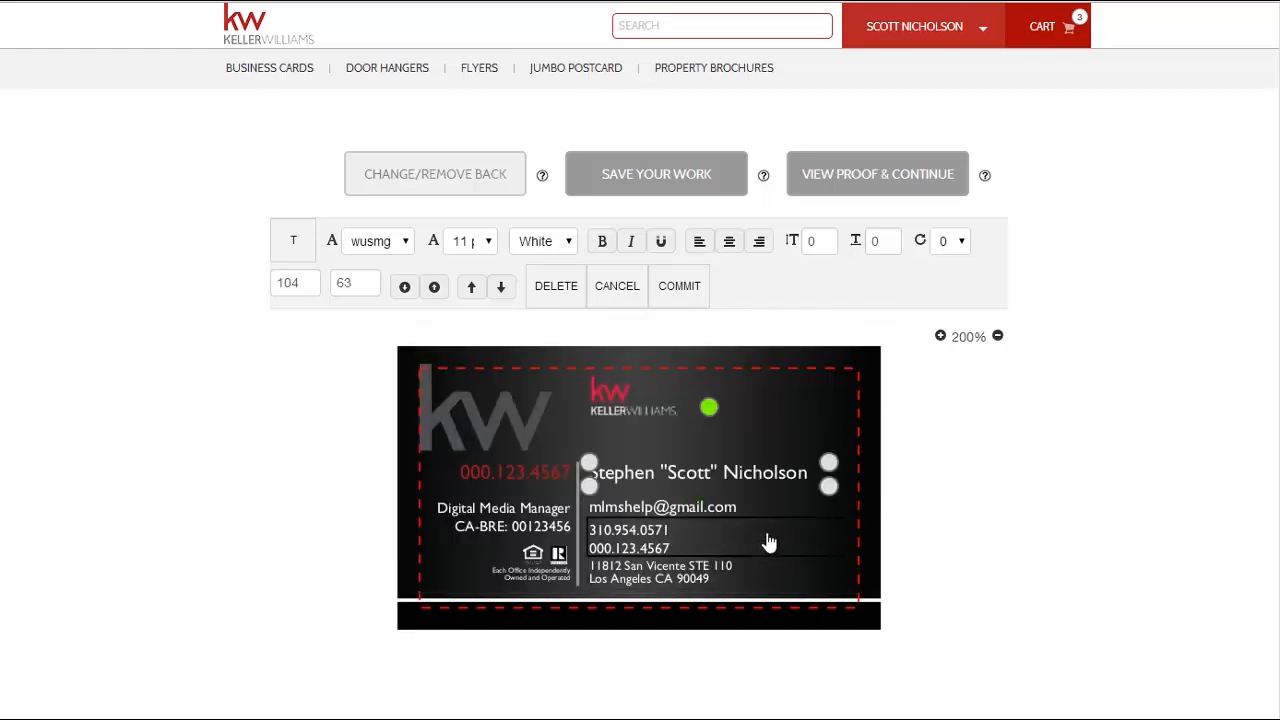
mouse_move(406, 248)
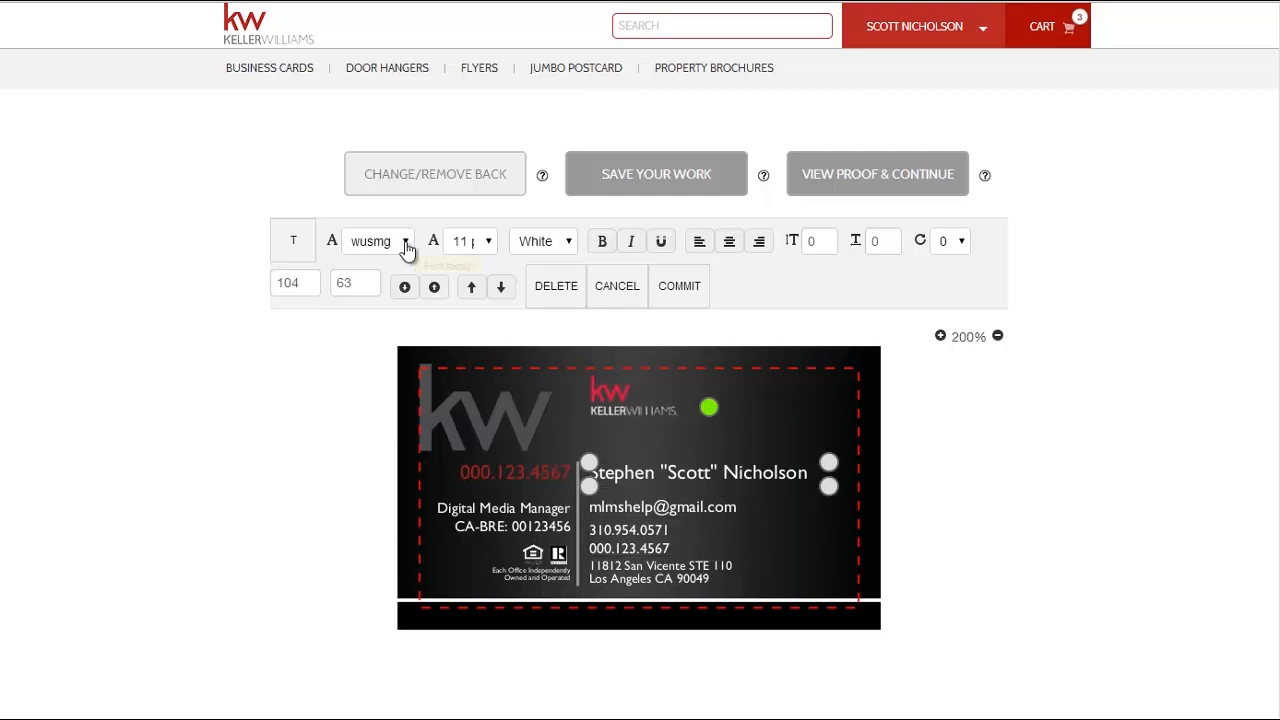
Step: Set the name line to a Garamond serif font at 14 pt
click(402, 241)
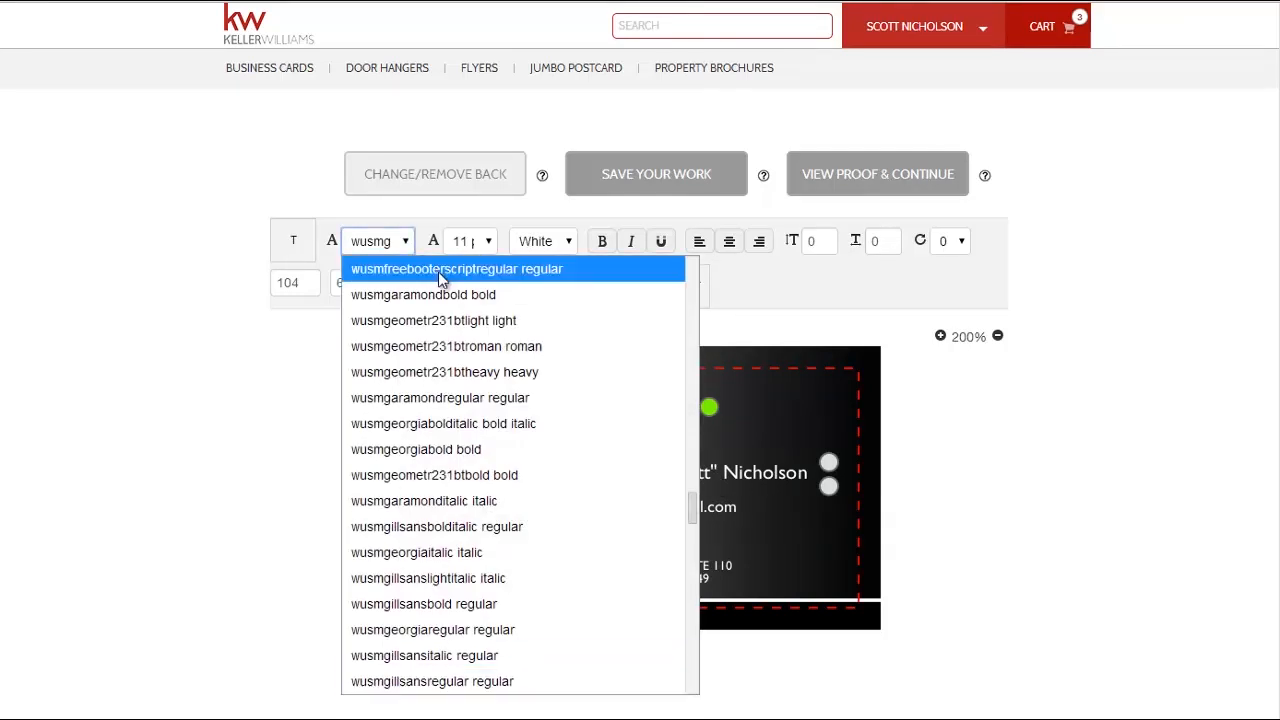
click(458, 268)
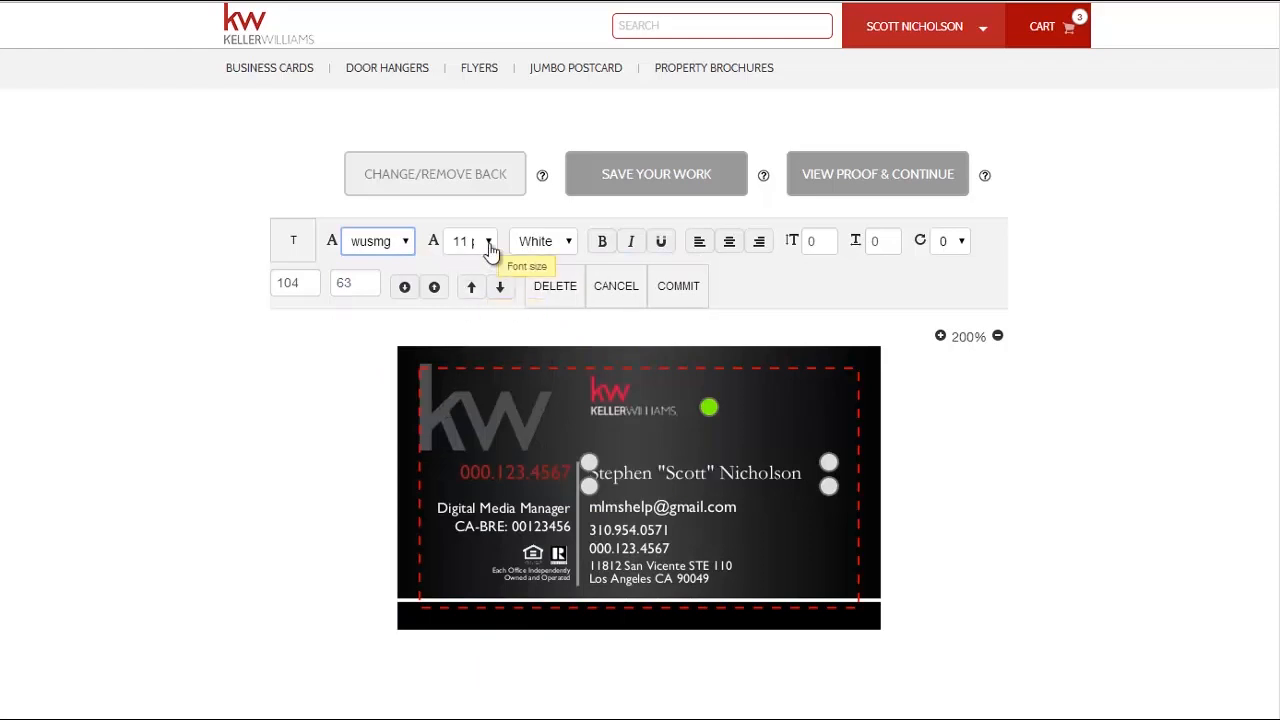
click(487, 241)
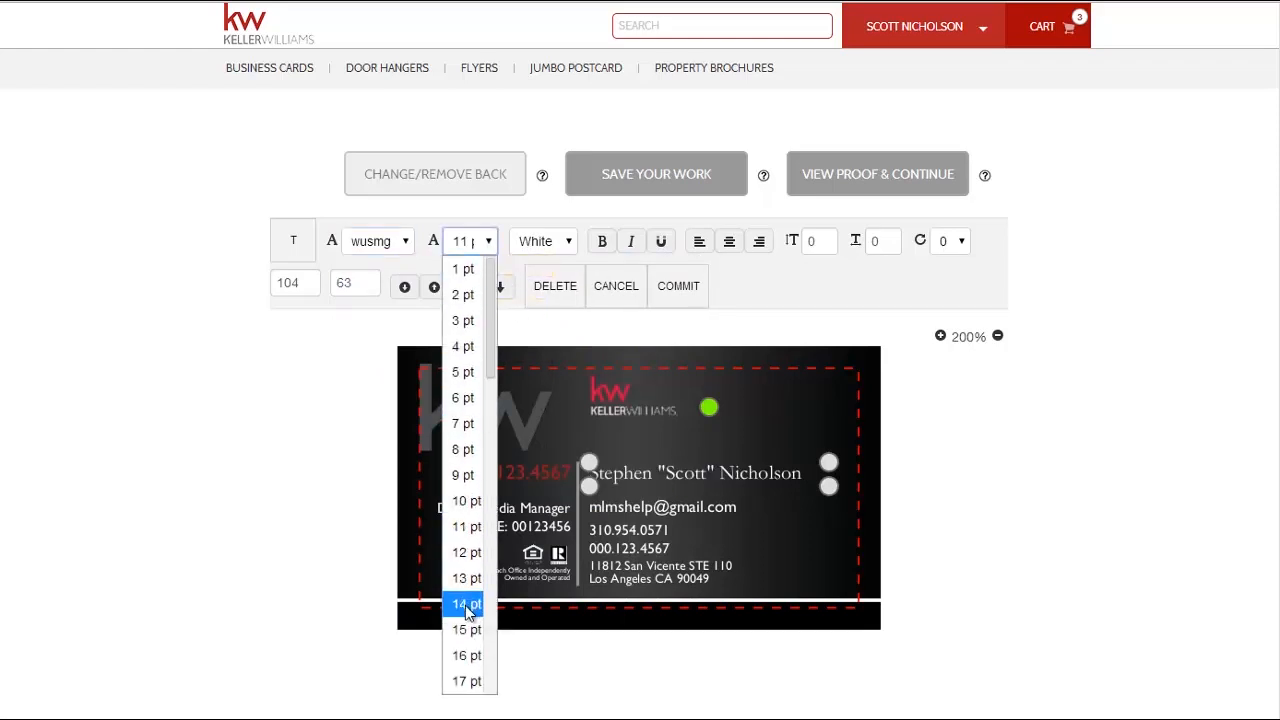
click(466, 604)
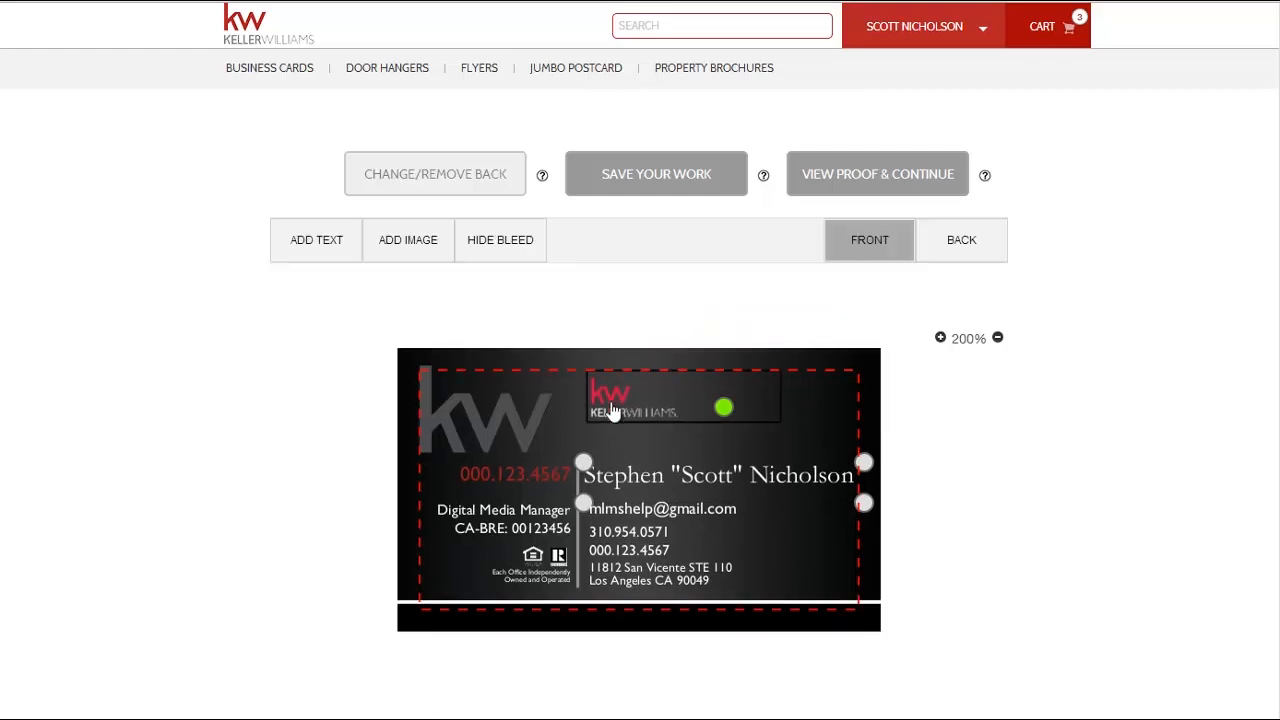
Step: Select the Keller Williams logo on the front and commit the change
click(614, 410)
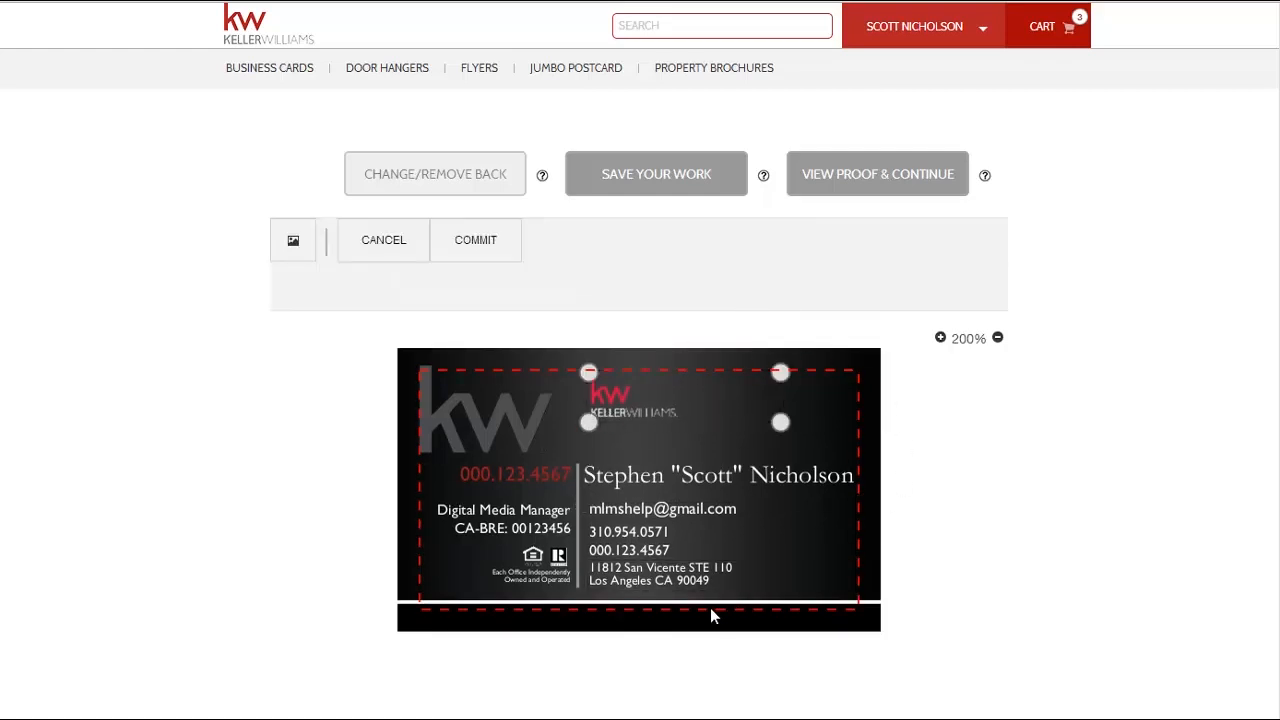
click(663, 508)
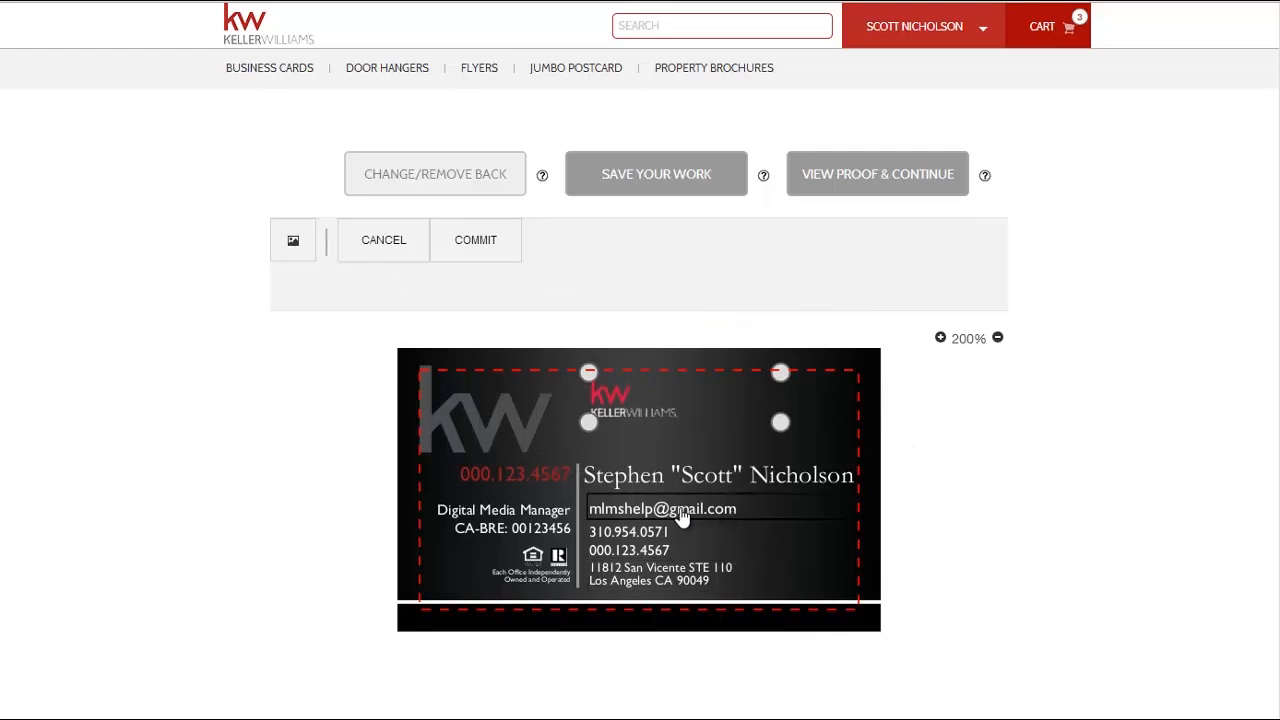
mouse_move(505, 245)
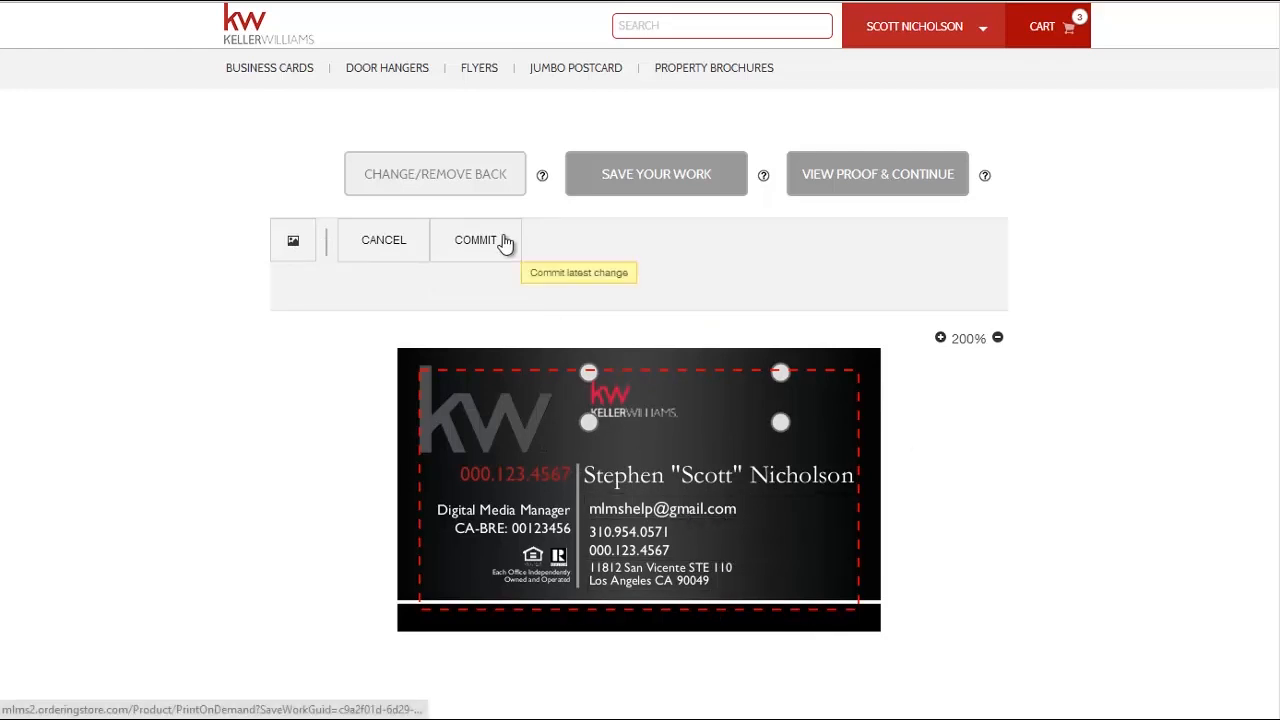
click(476, 240)
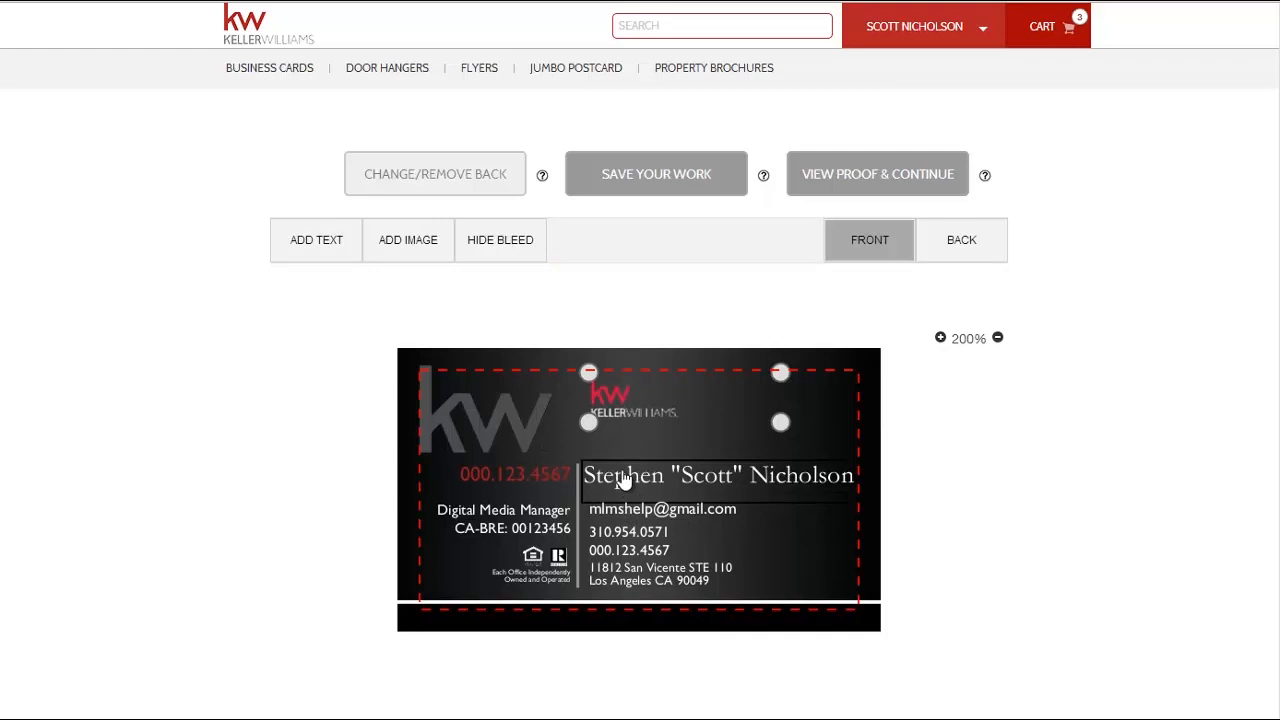
Step: Select the name line and change its colour to KW Red
click(543, 240)
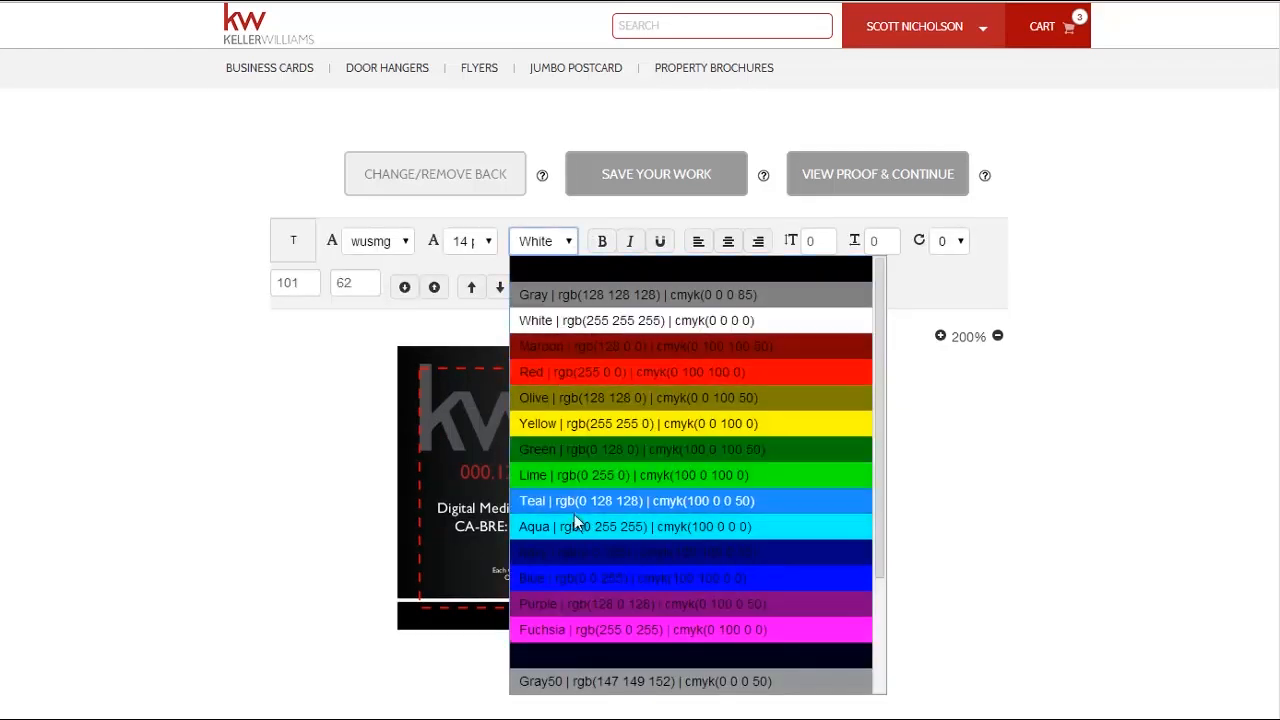
scroll(down, 3)
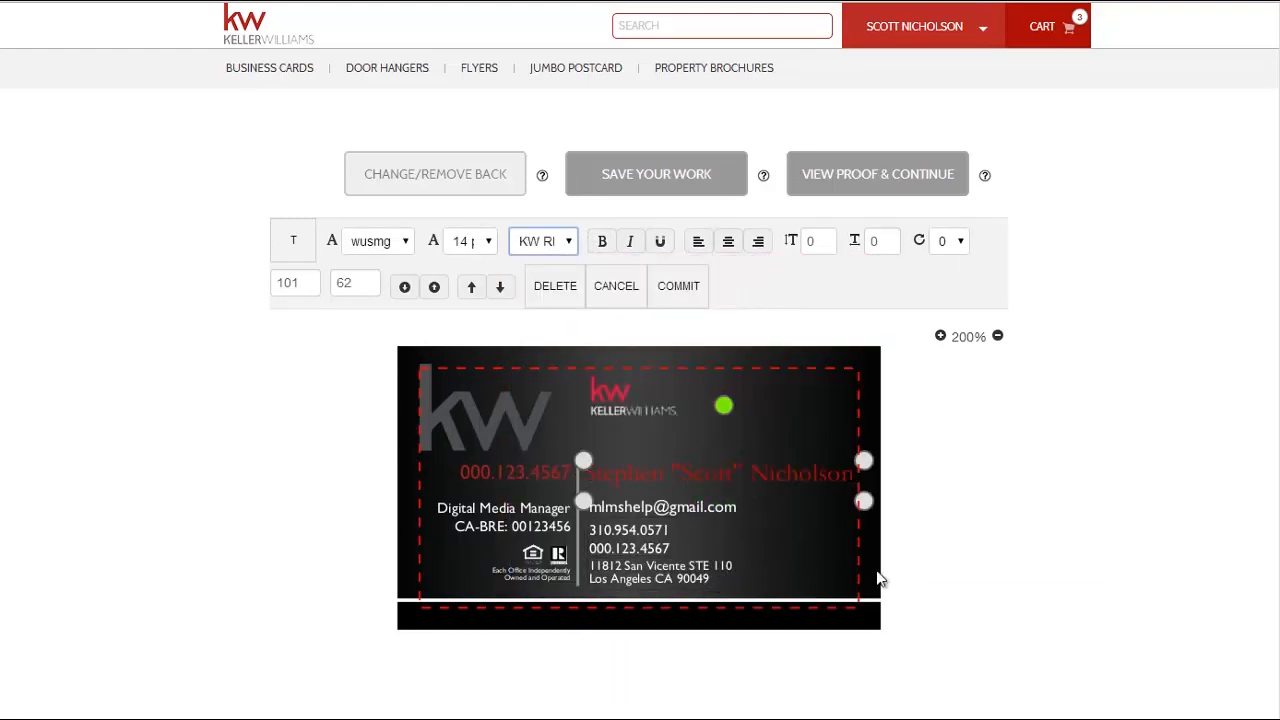
mouse_move(899, 478)
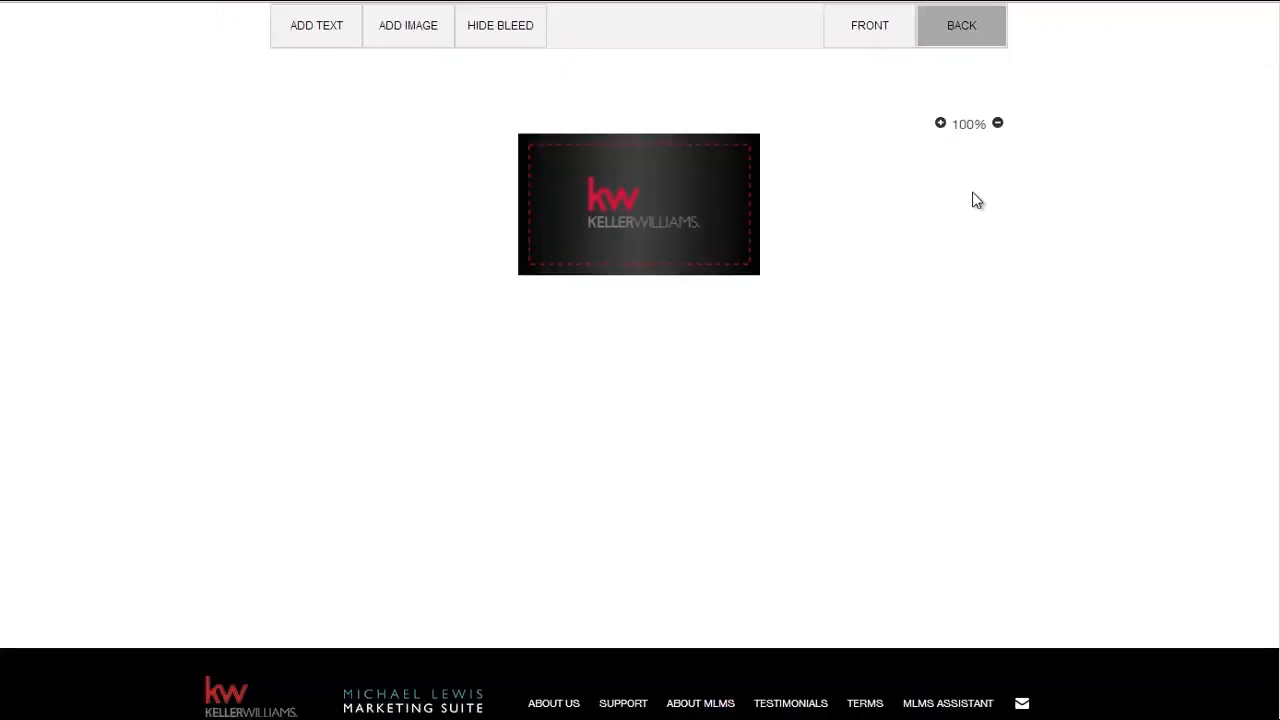
Step: Show the card back and switch it to the modern home photo template with QR code
click(938, 123)
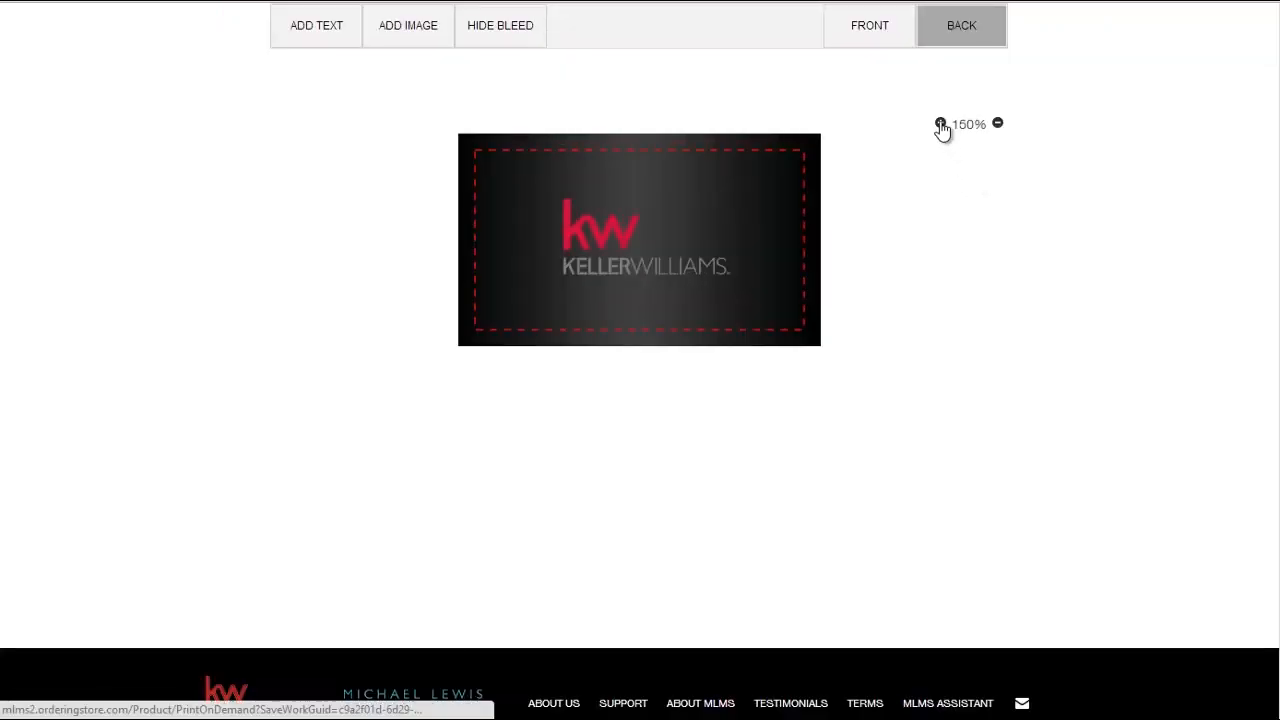
click(939, 123)
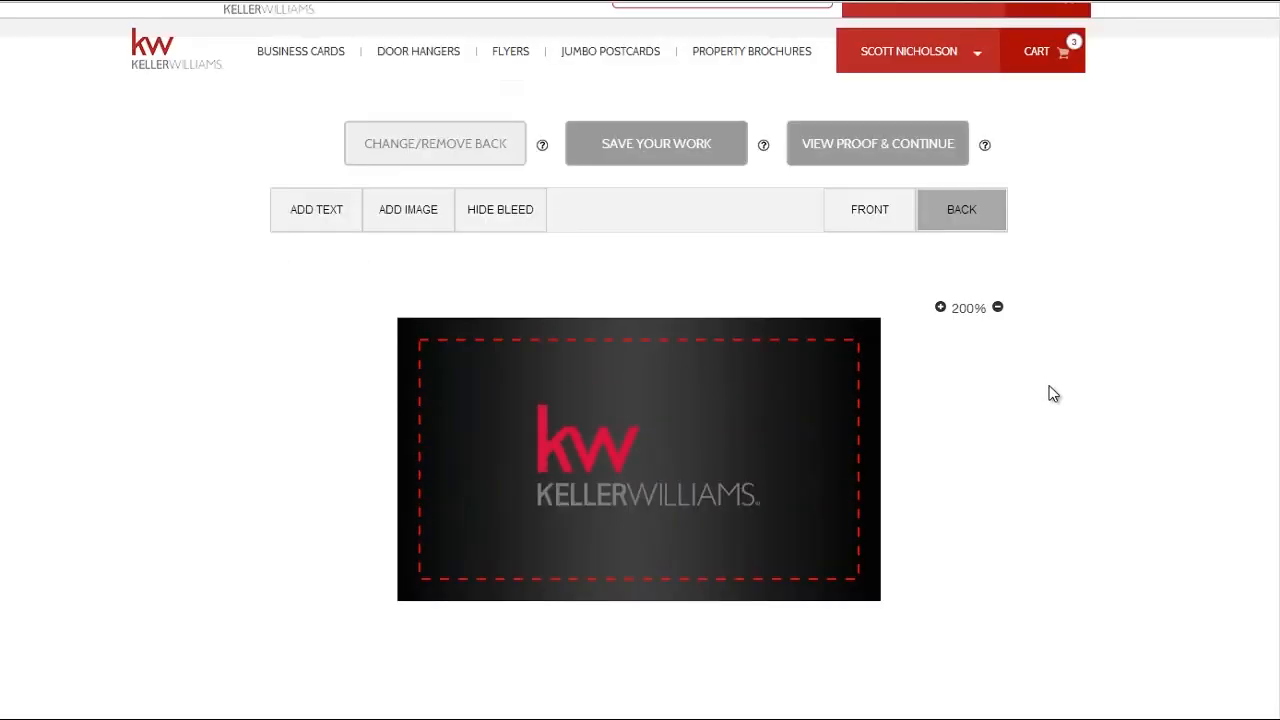
click(435, 143)
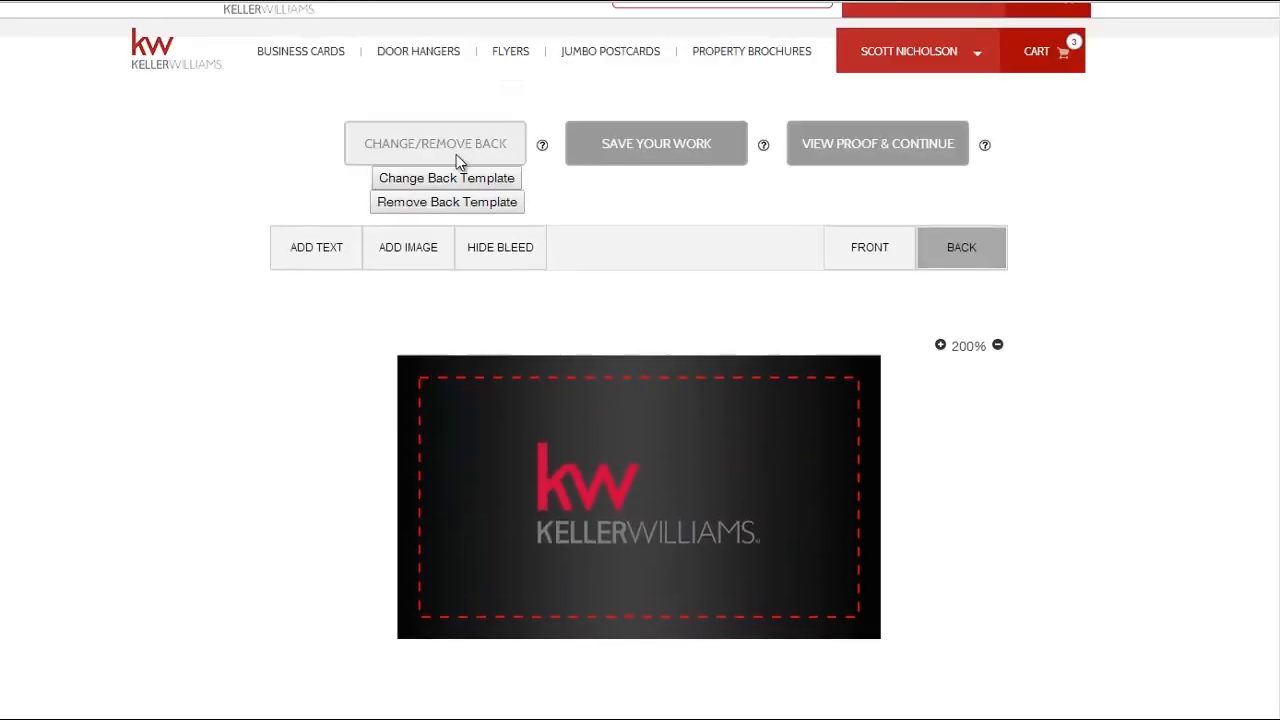
click(446, 177)
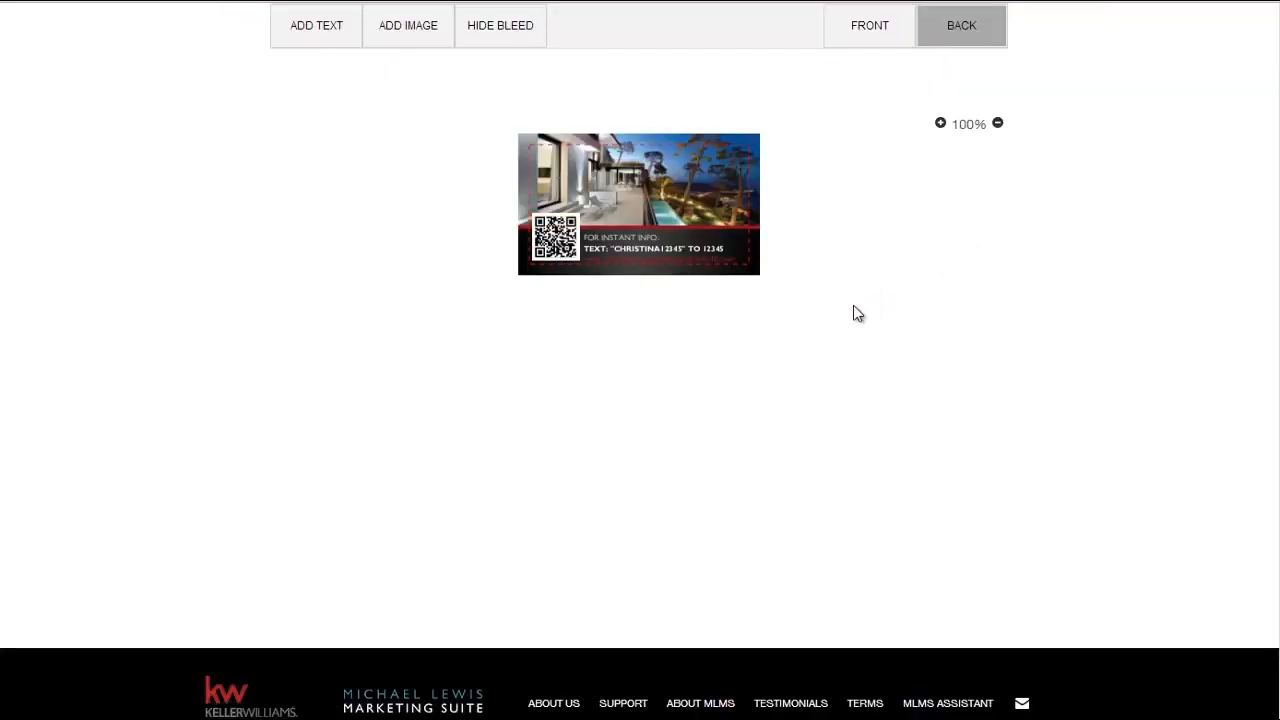
Step: Upload a night city skyline photo in place of the house image on the back
click(636, 204)
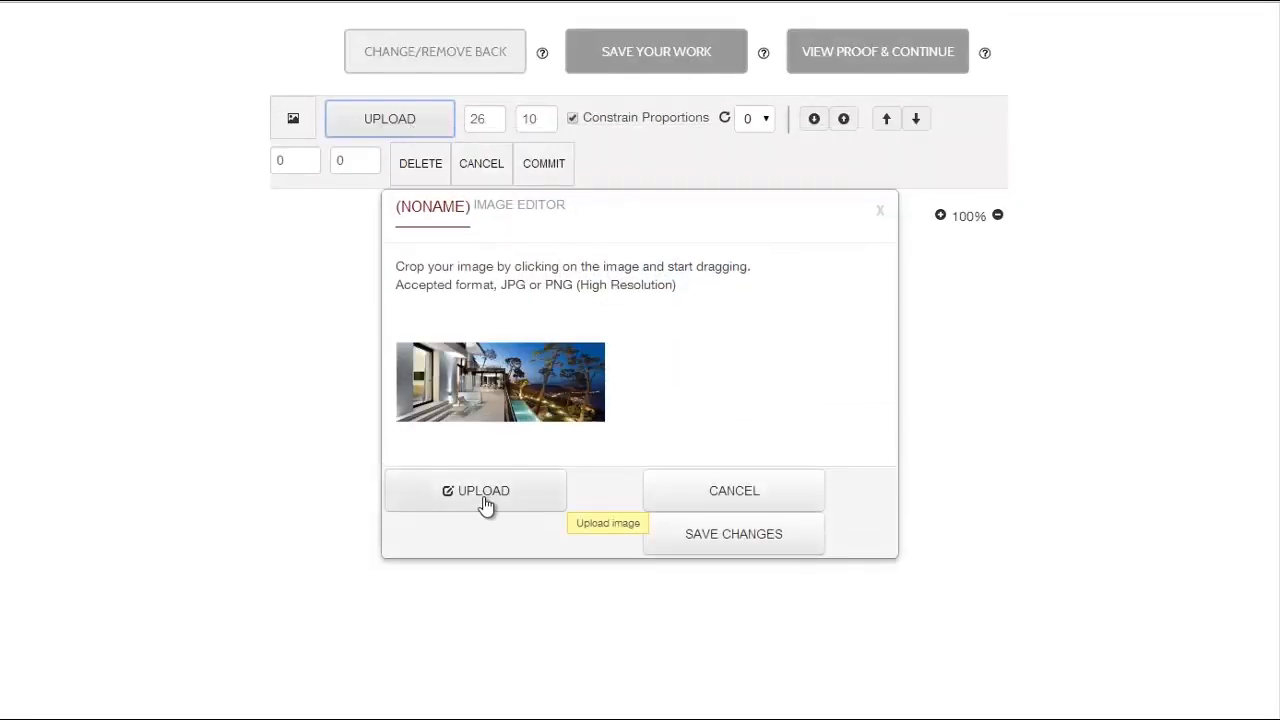
click(476, 490)
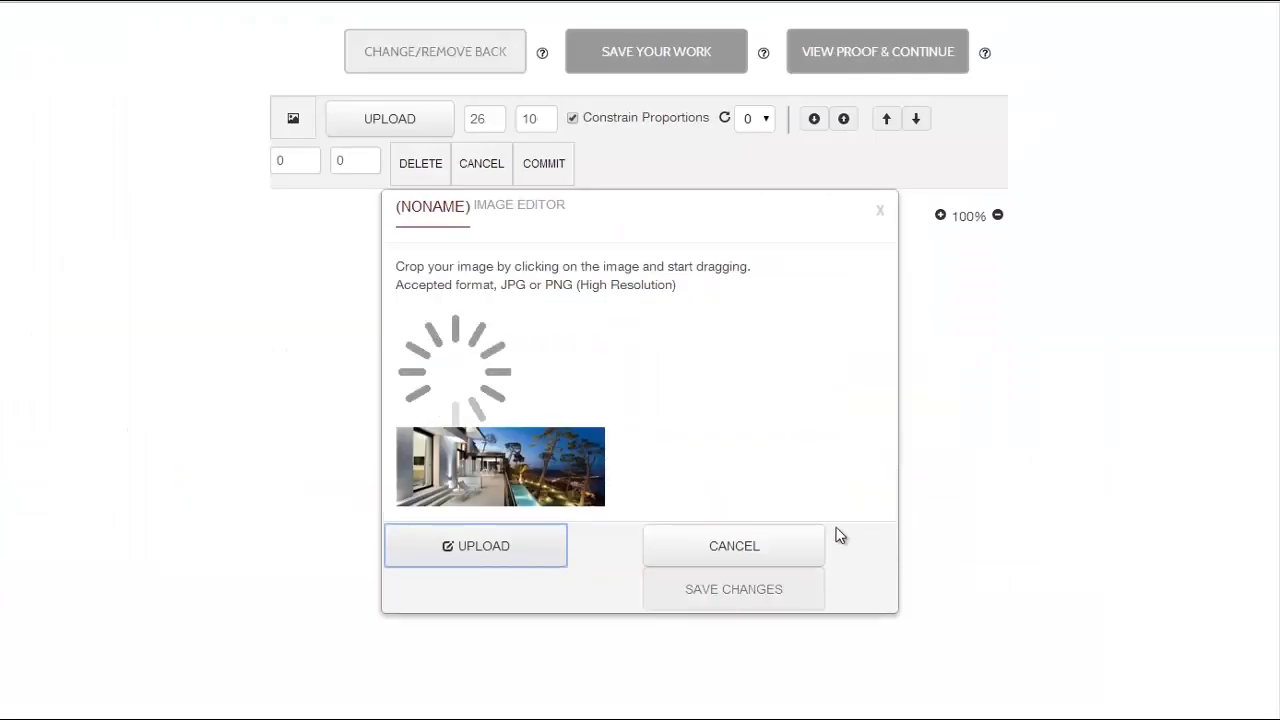
mouse_move(768, 454)
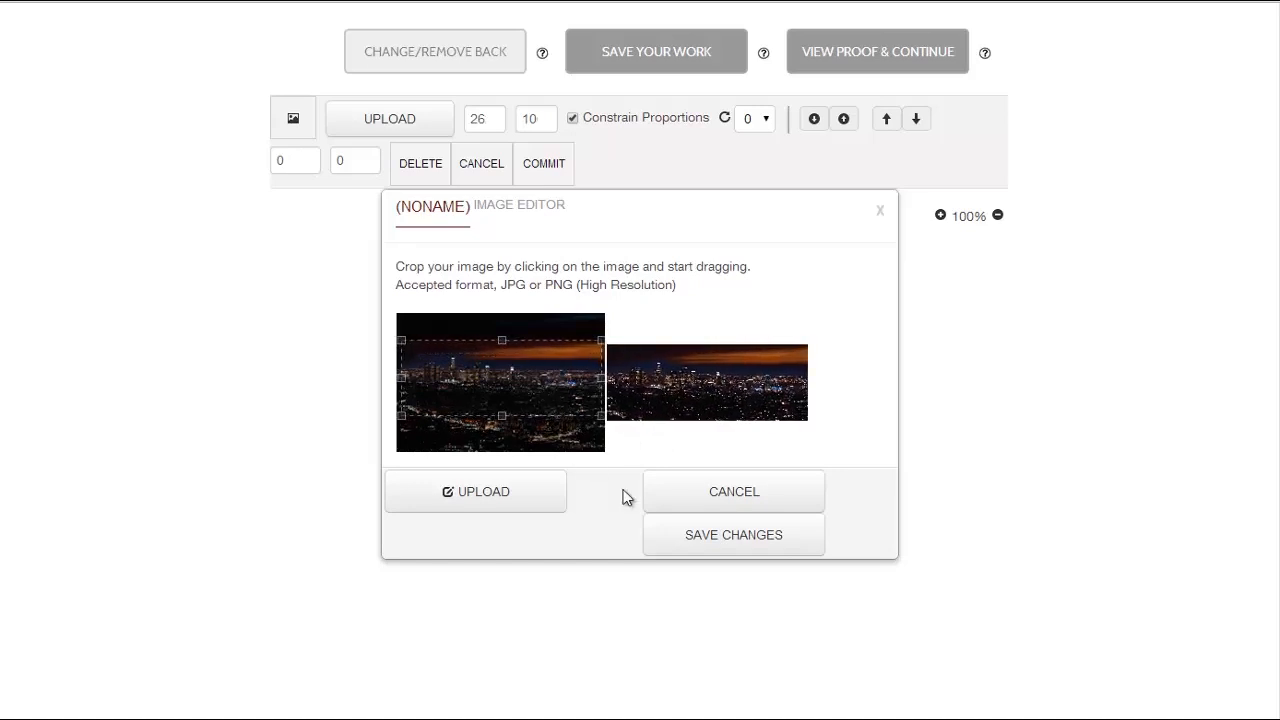
click(733, 534)
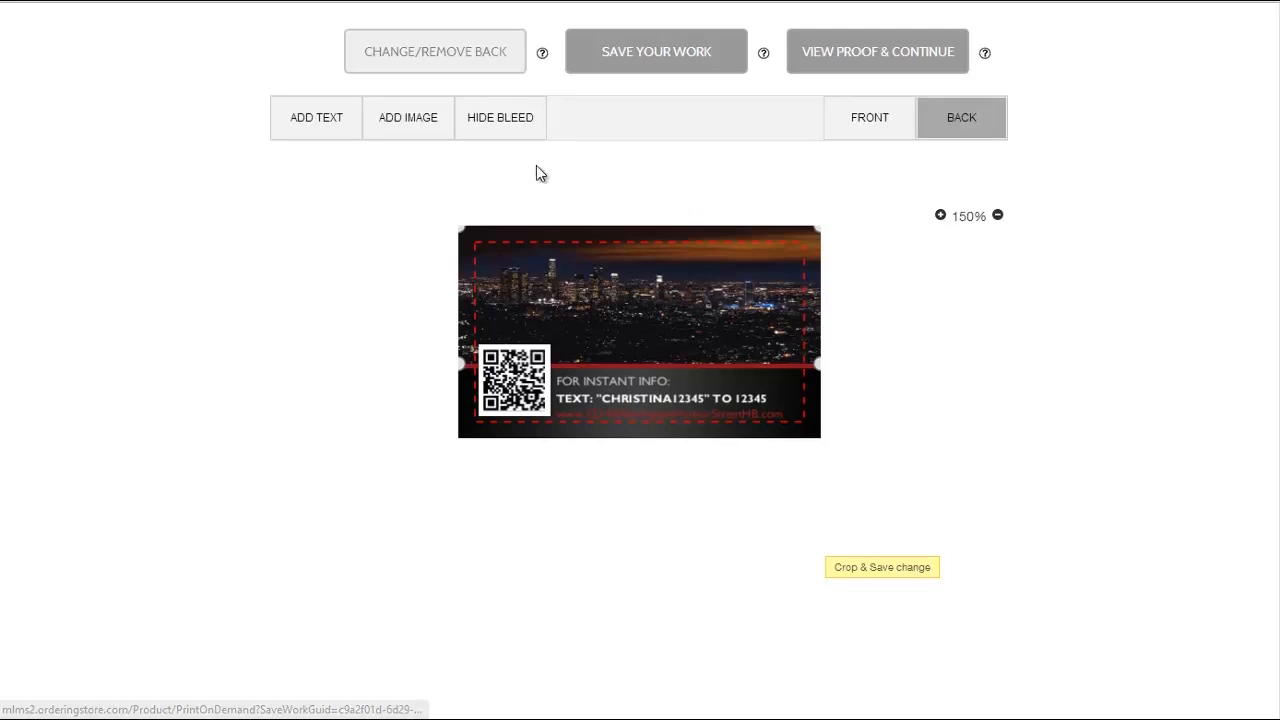
mouse_move(833, 181)
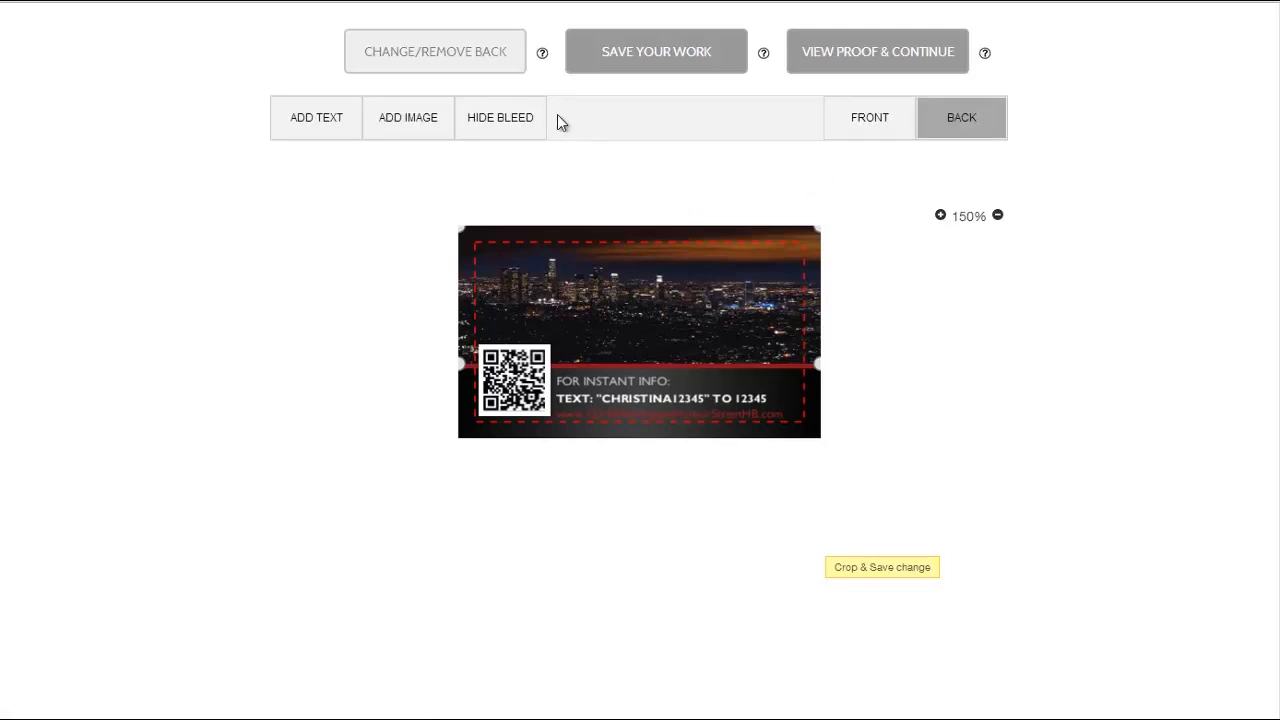
Step: Add a text box reading 'Welcome to LA!' to the card back
click(315, 117)
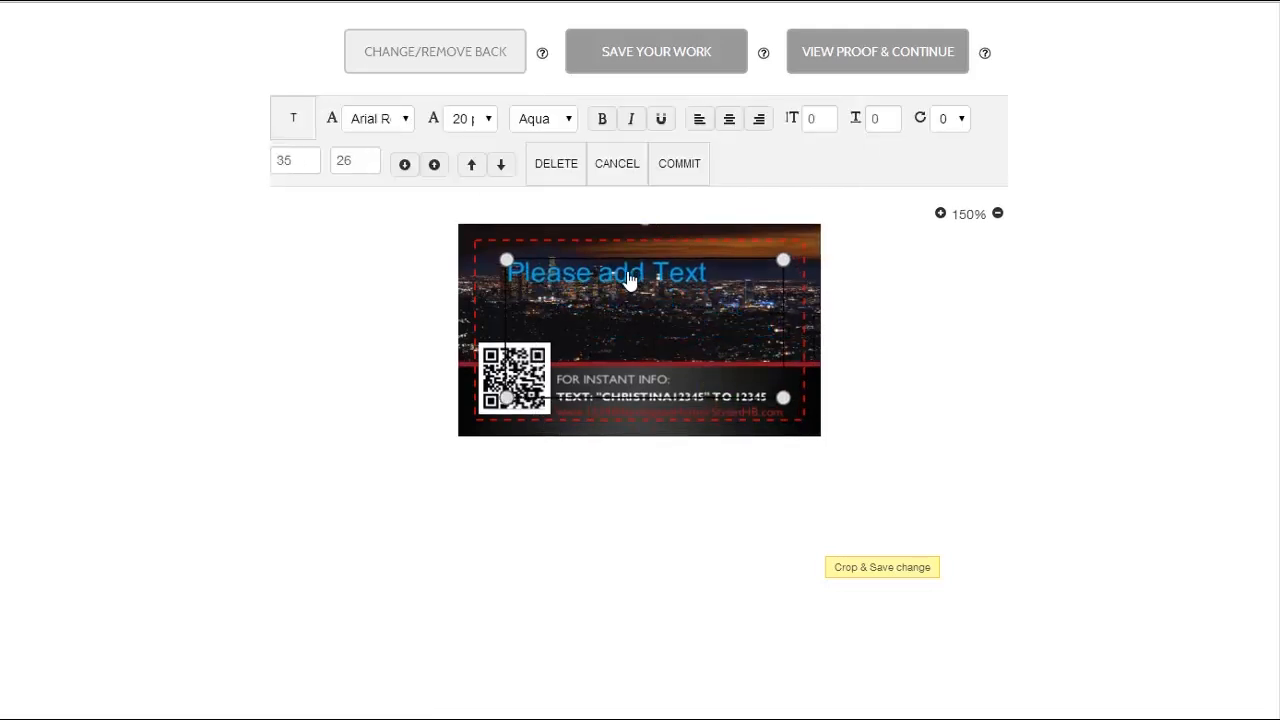
double_click(601, 272)
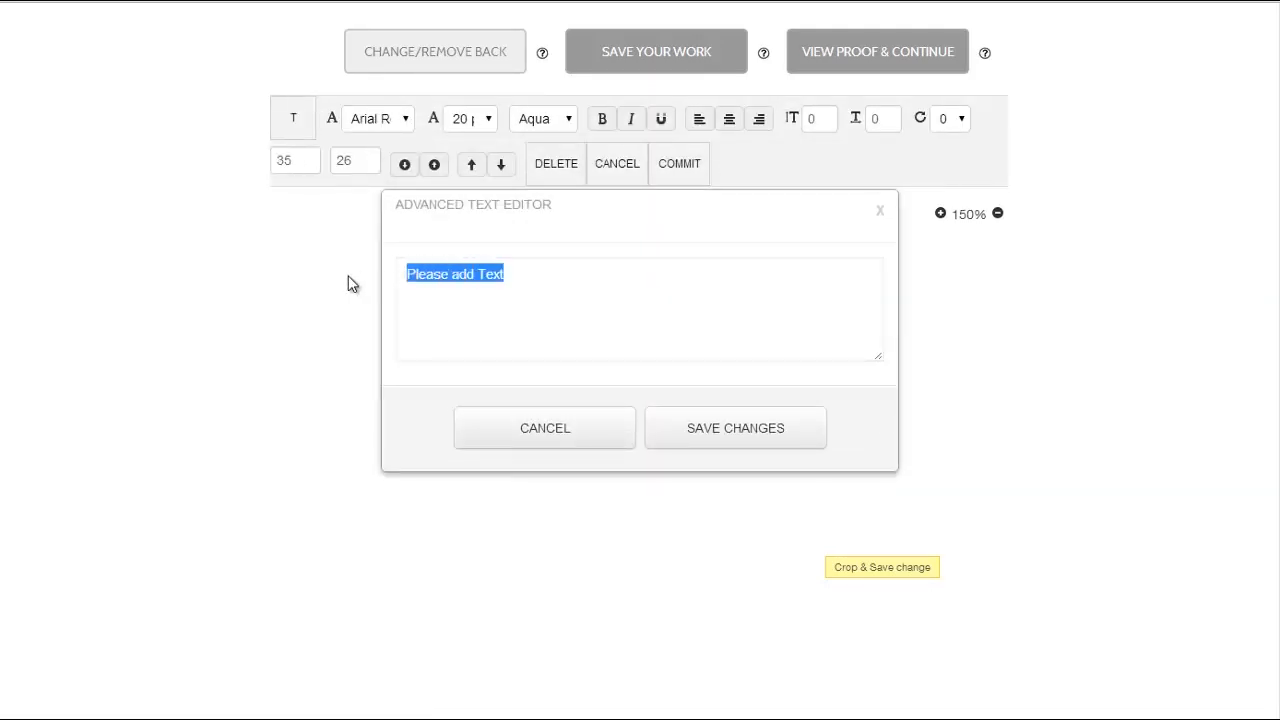
text(Welcome to L)
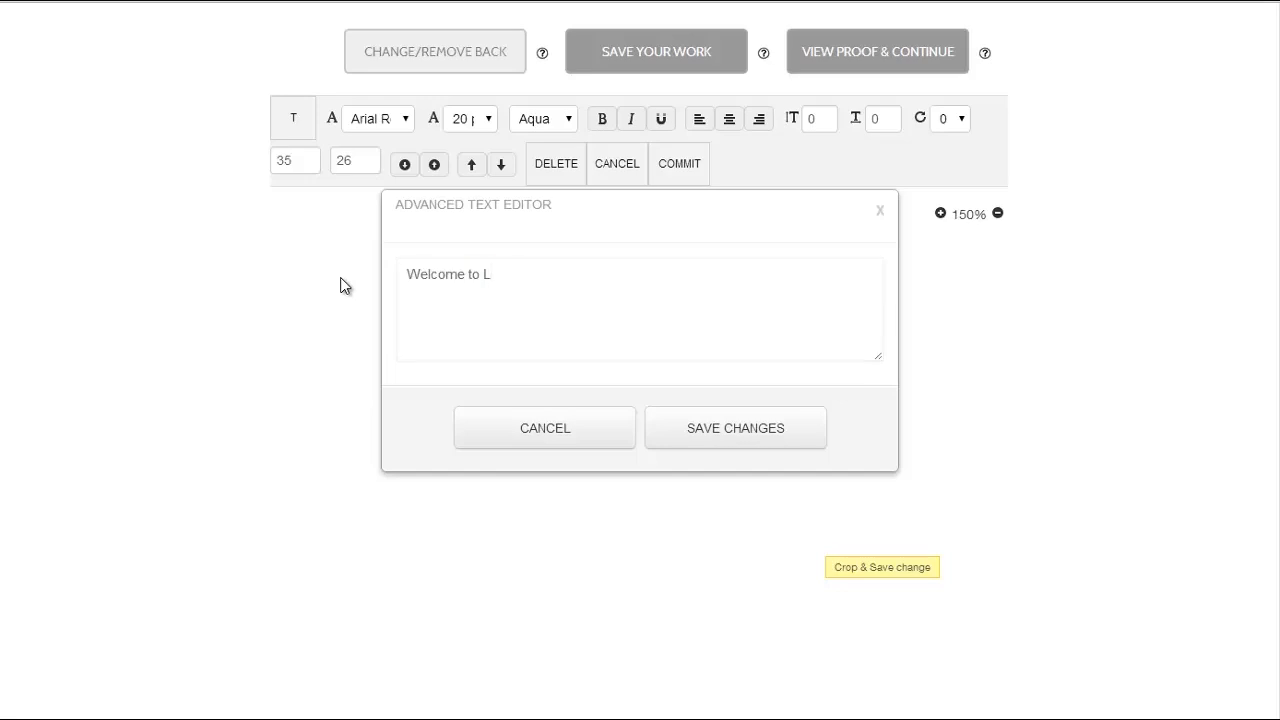
text(A!)
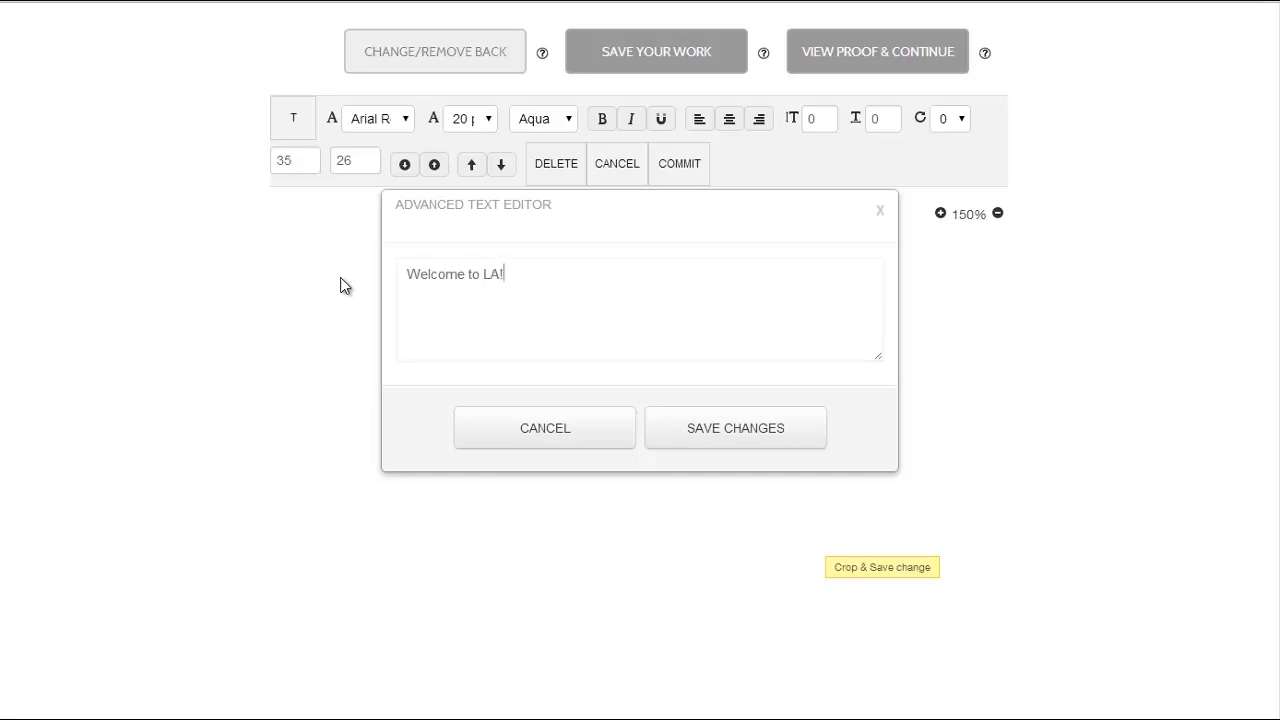
click(735, 427)
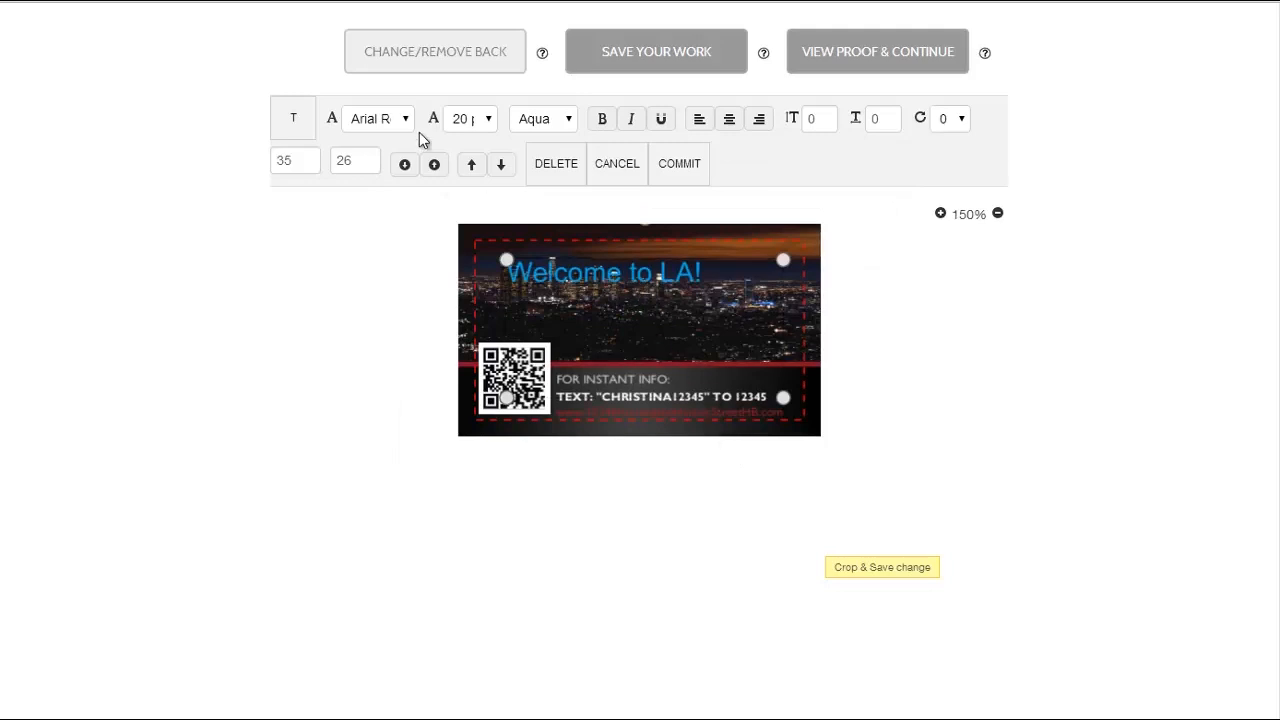
Step: Set the welcome text to wusmgillsanslight and drag it down above the red stripe
click(376, 118)
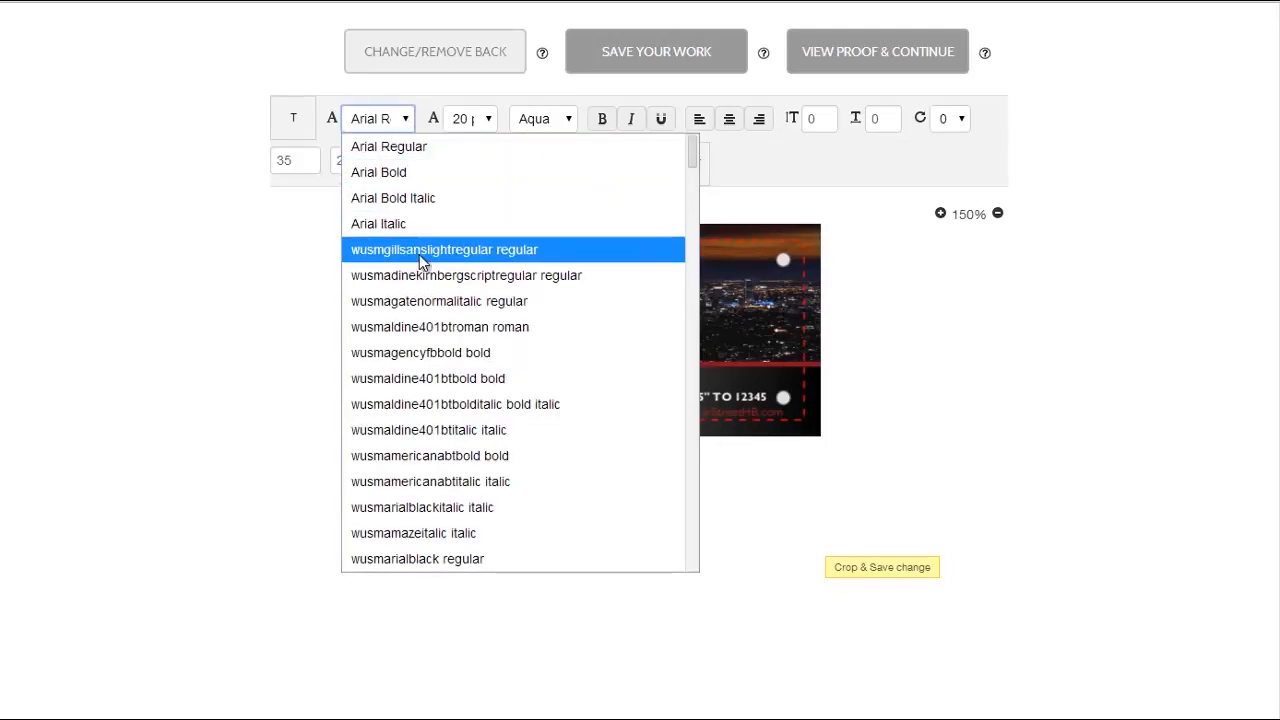
click(444, 249)
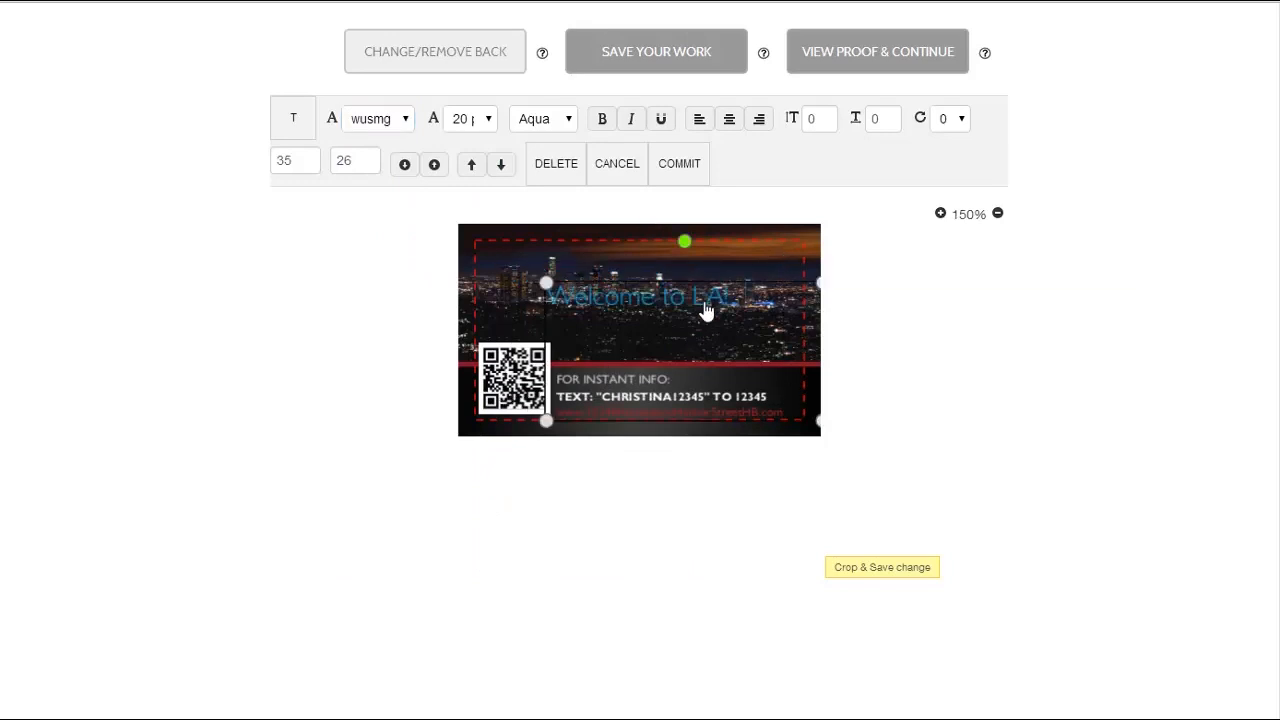
drag(706, 308, 817, 443)
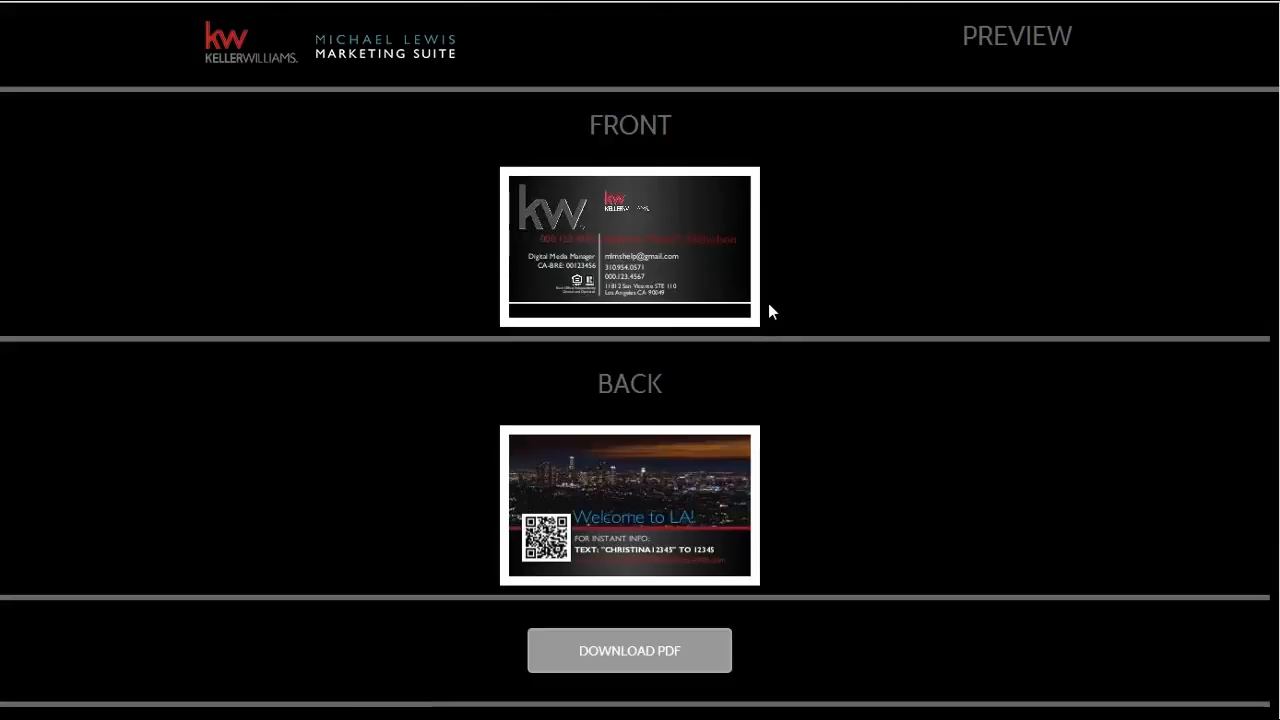
Step: Approve the online proof of the card and bring up its ordering options
scroll(down, 3)
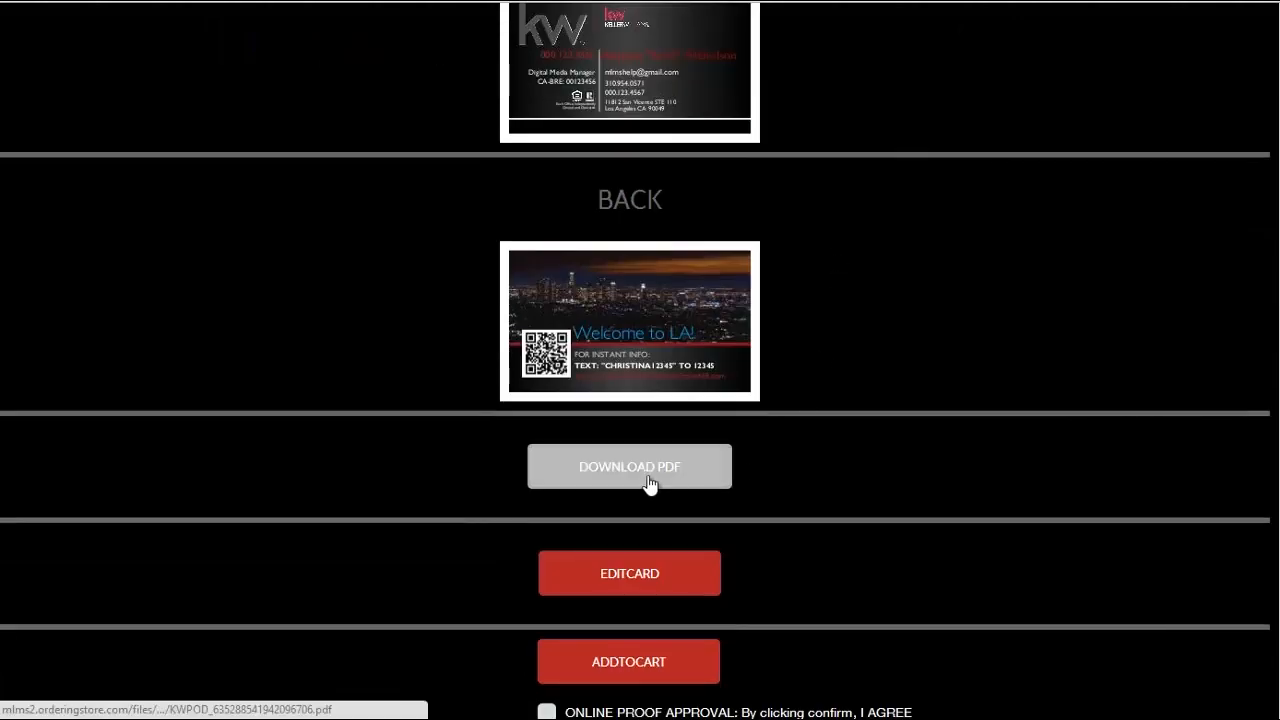
click(629, 466)
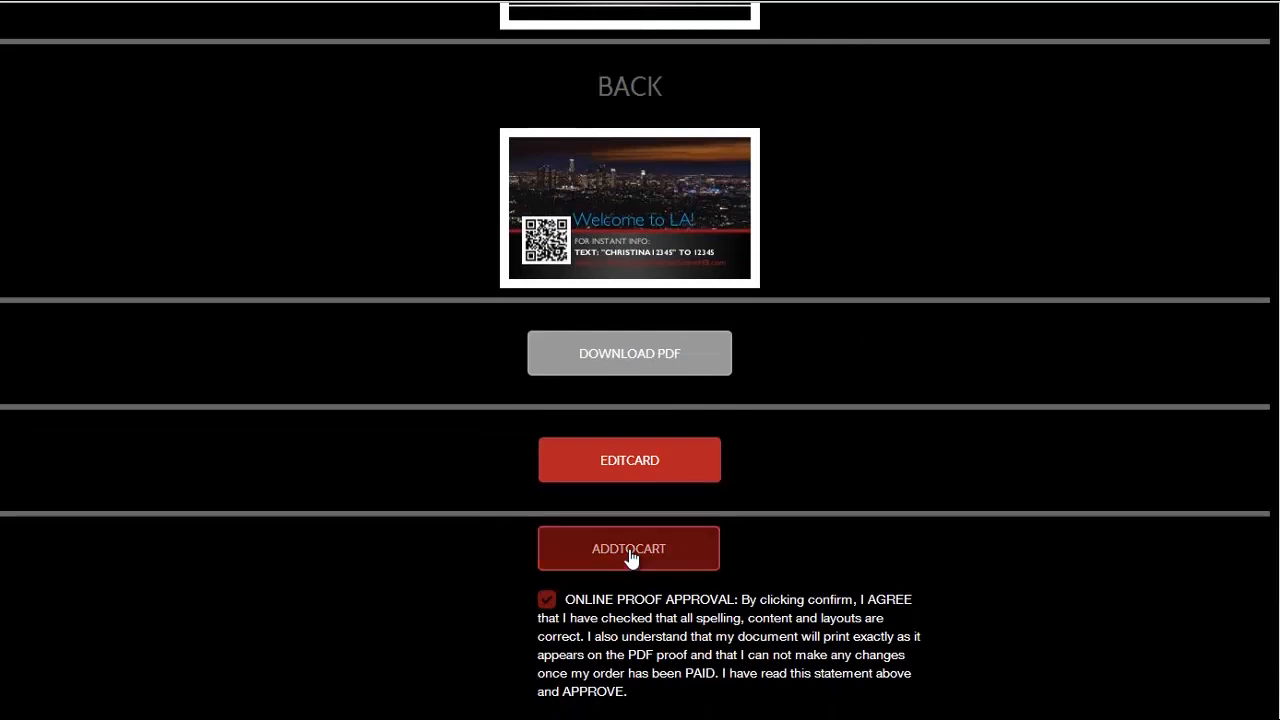
click(629, 548)
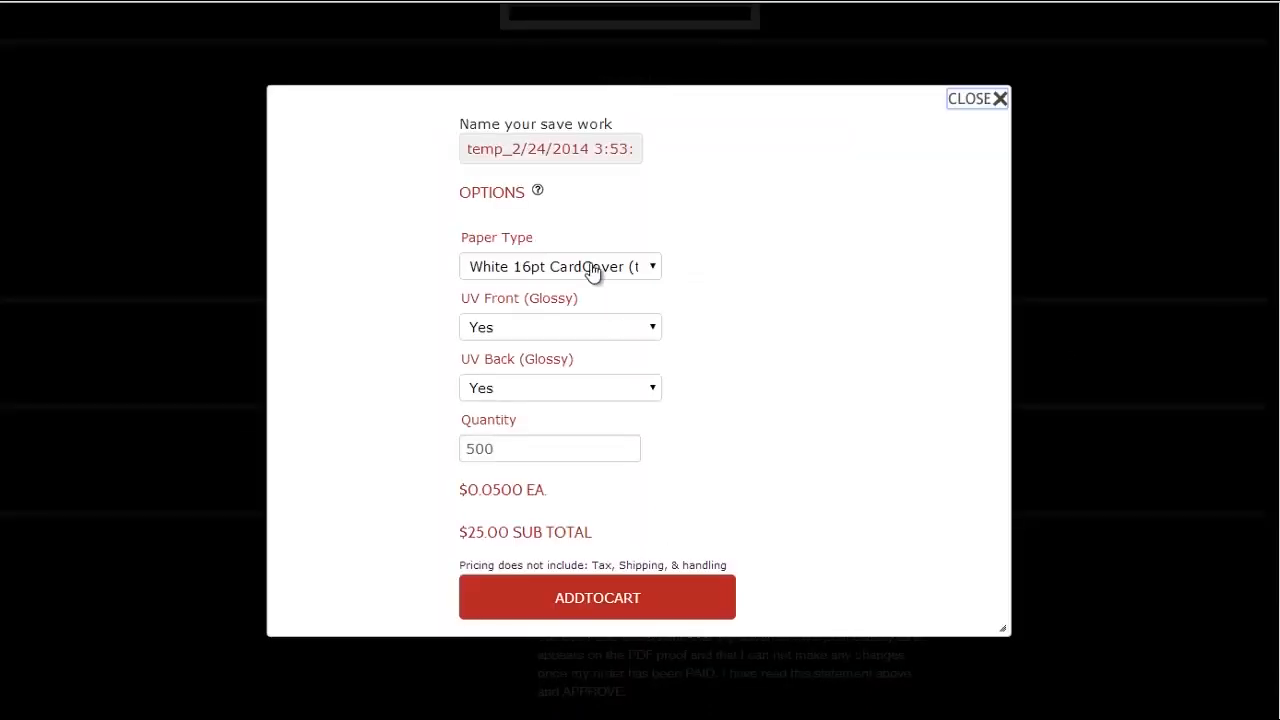
Step: Set the quantity to 1000 cards ($50.00) and rename the saved design 'Permane'
click(559, 327)
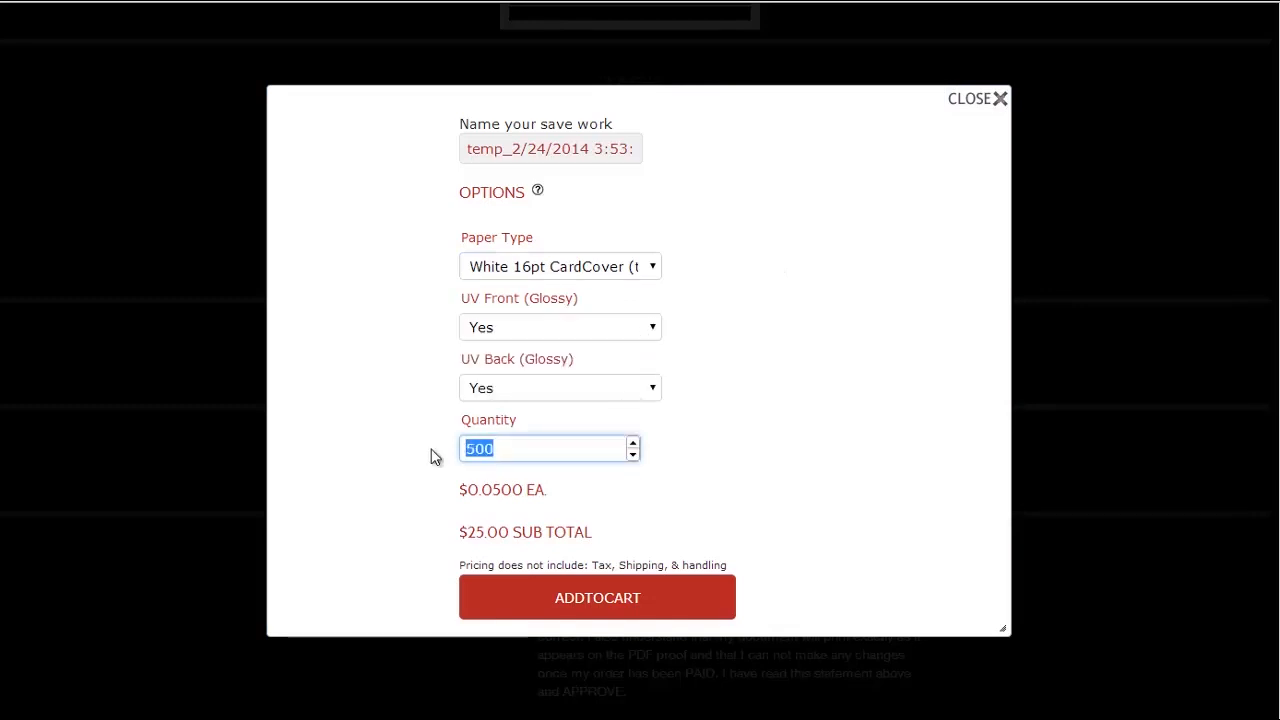
text(1000)
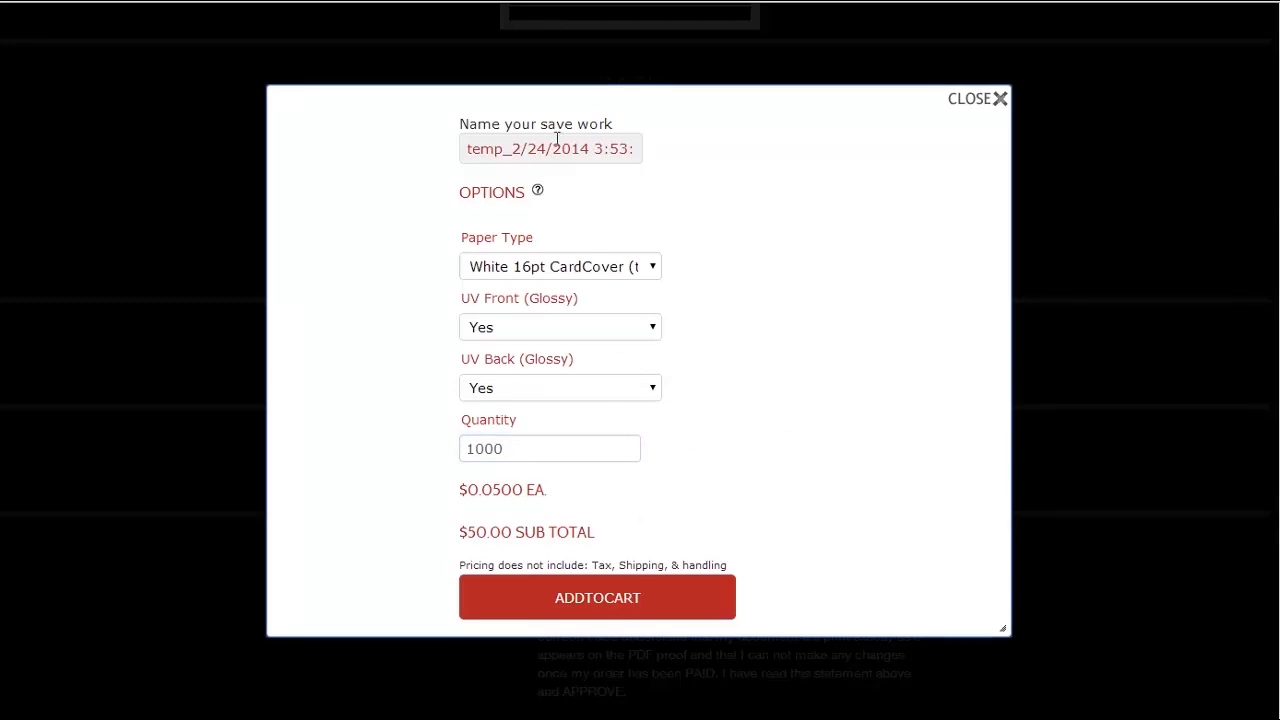
triple_click(550, 148)
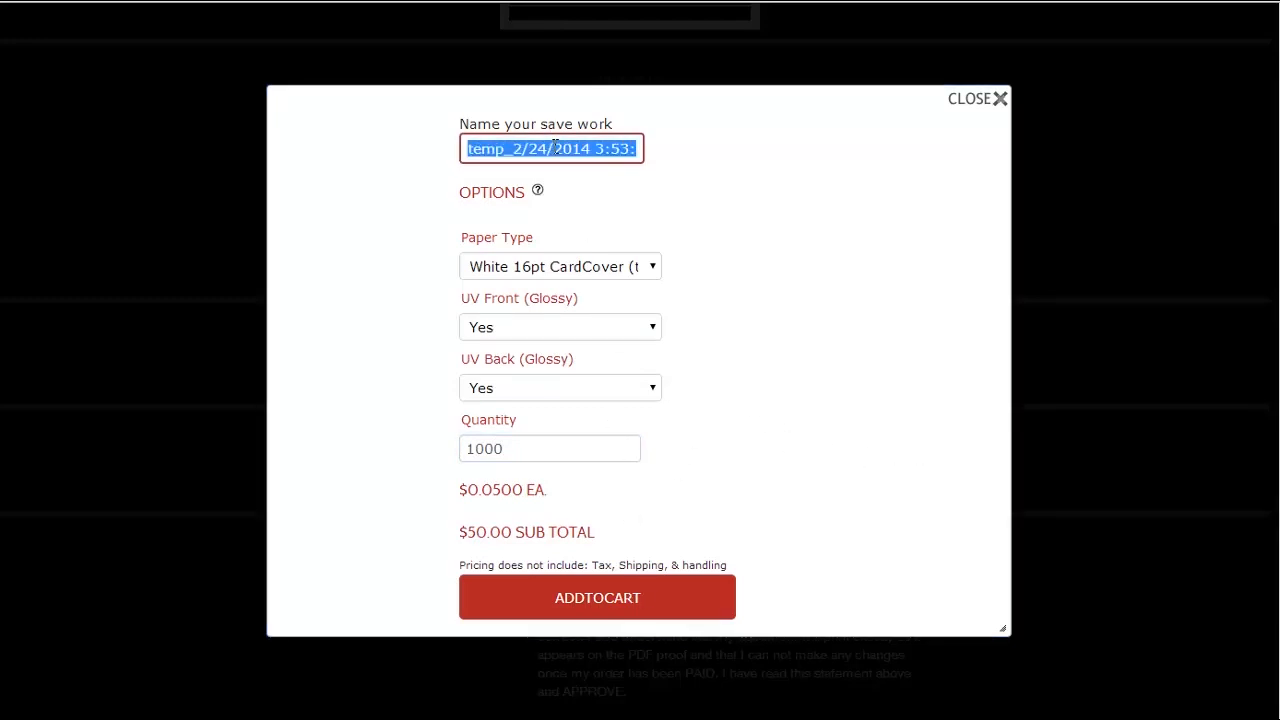
text(Permane)
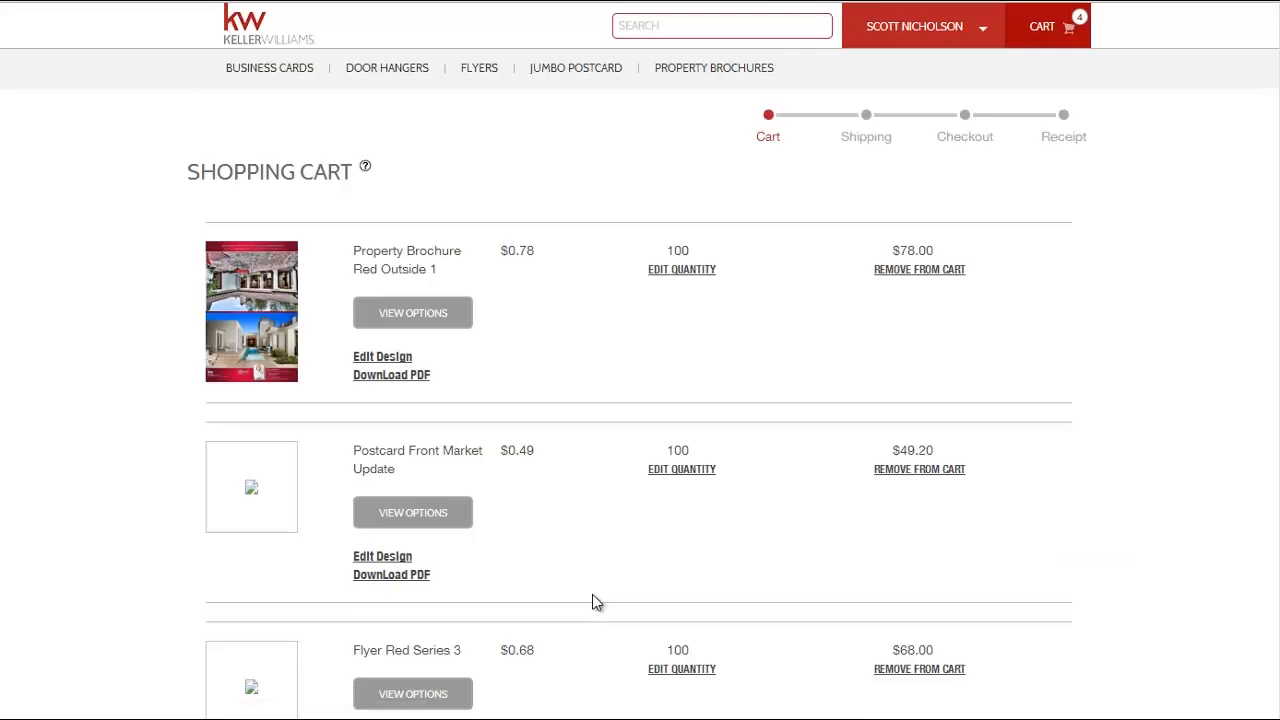
mouse_move(652, 350)
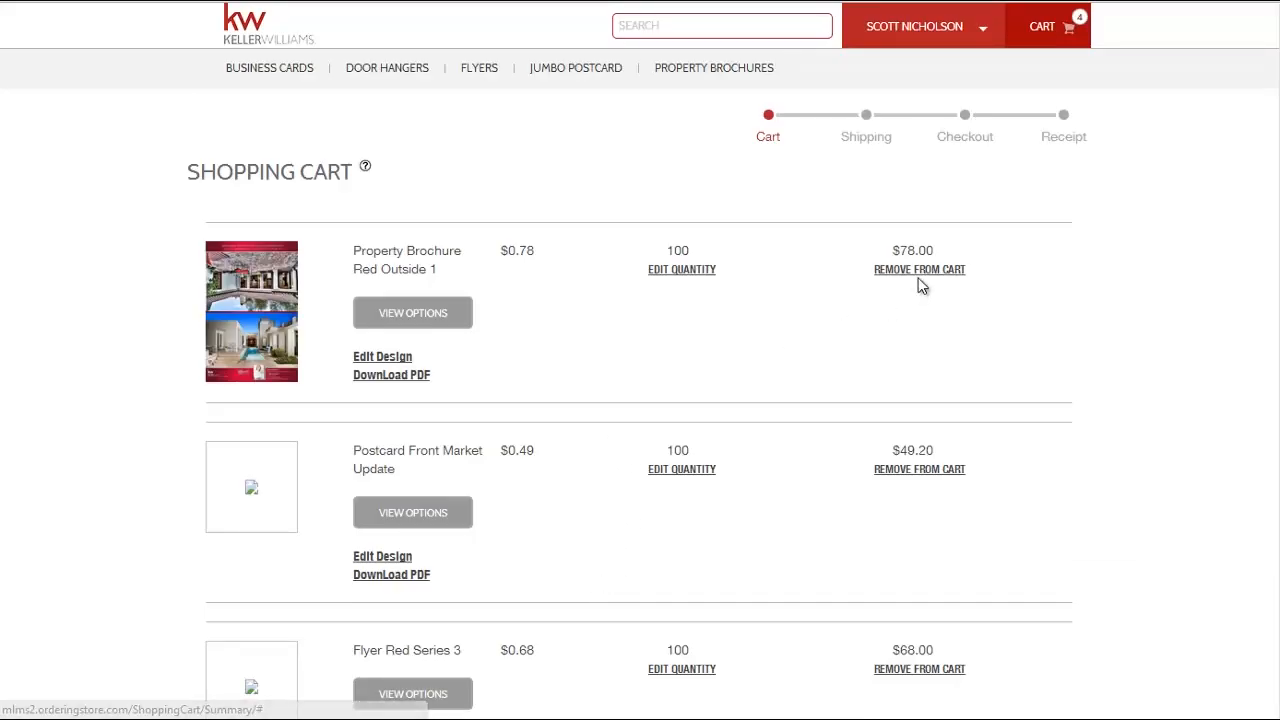
Step: Scroll the Shopping Cart to the Business Card Slate Series Front 5 line at 1000 cards
scroll(down, 3)
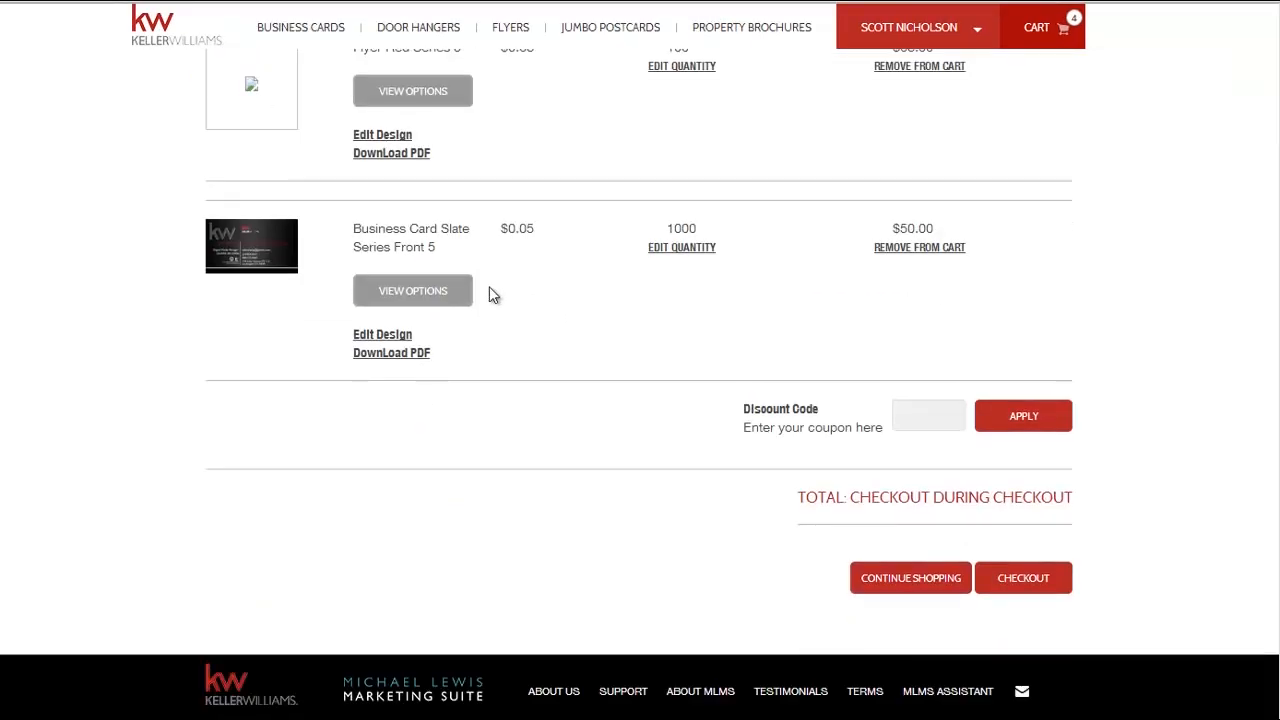